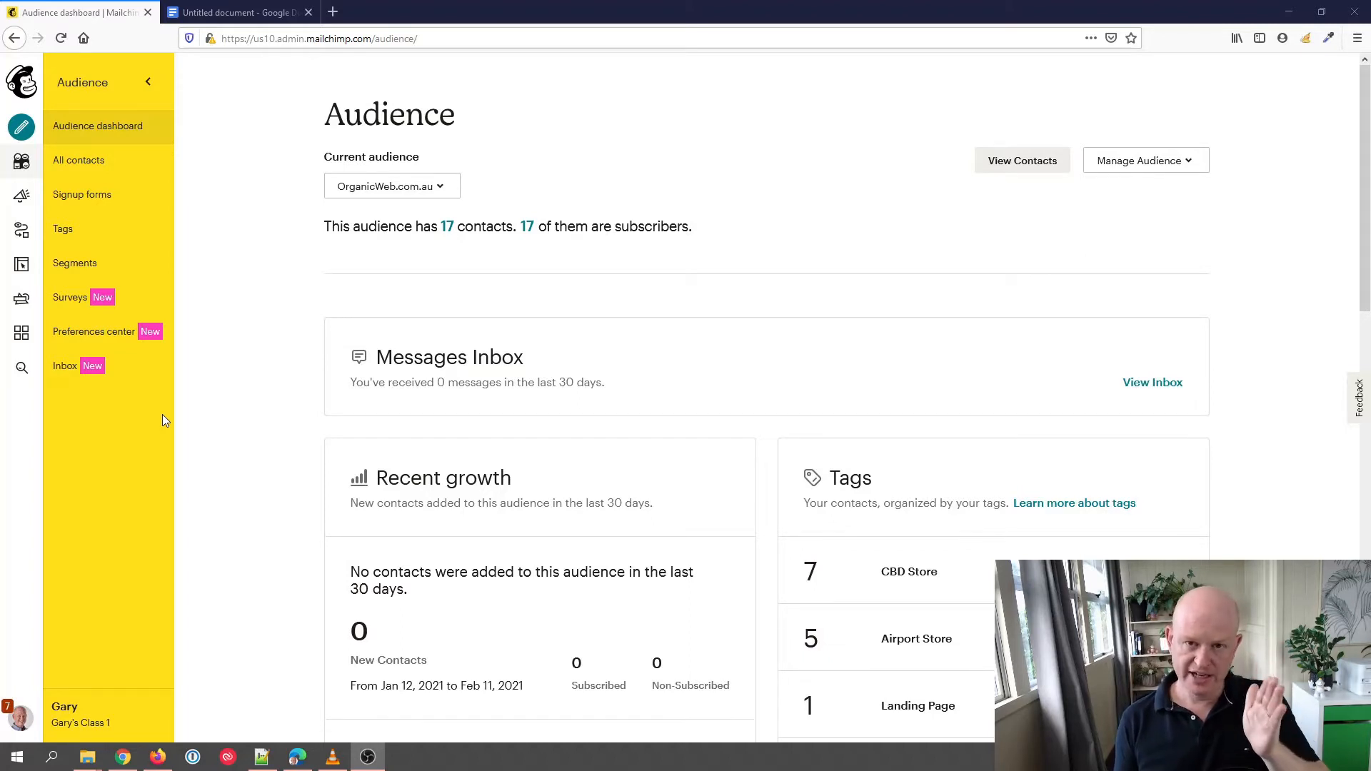
mouse_move(440, 222)
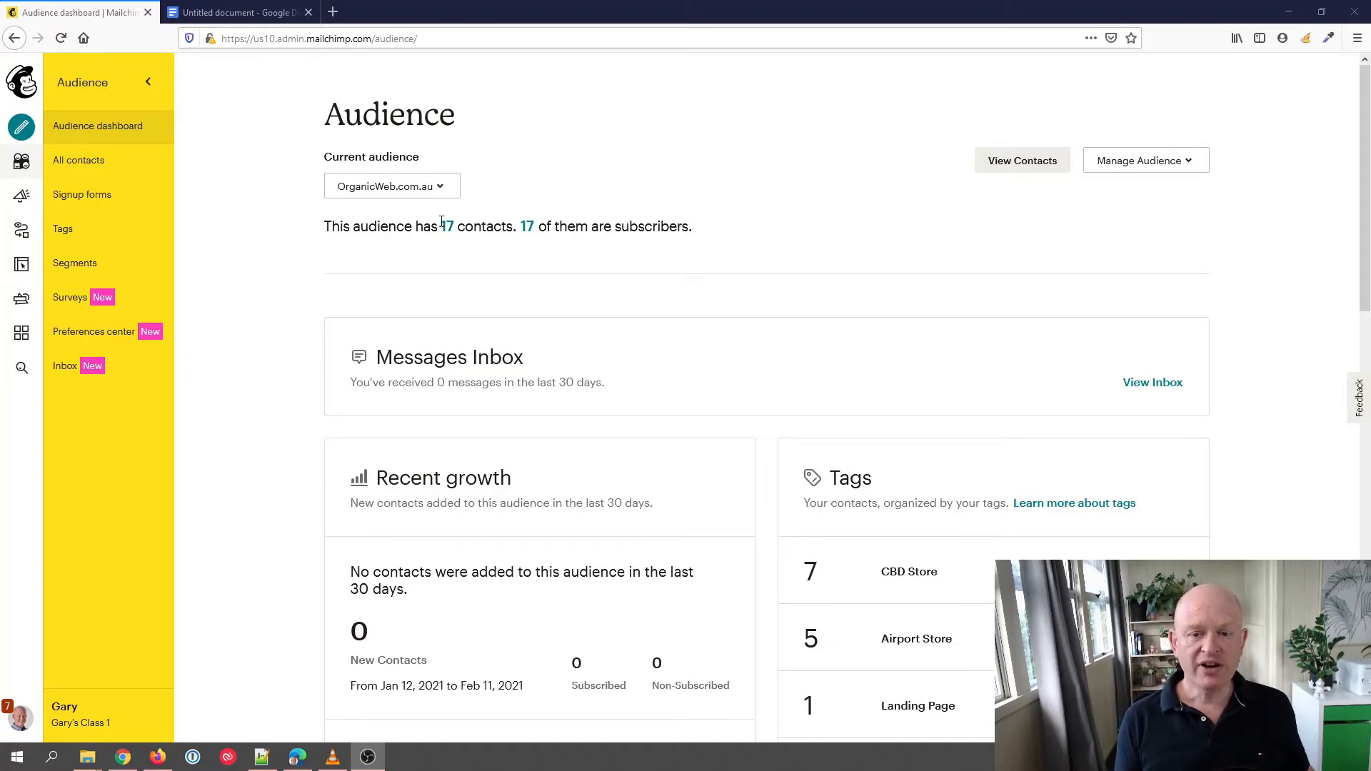
Review the 17 contacts' lowercase first names, then go to the Campaigns list.
left_click(1021, 160)
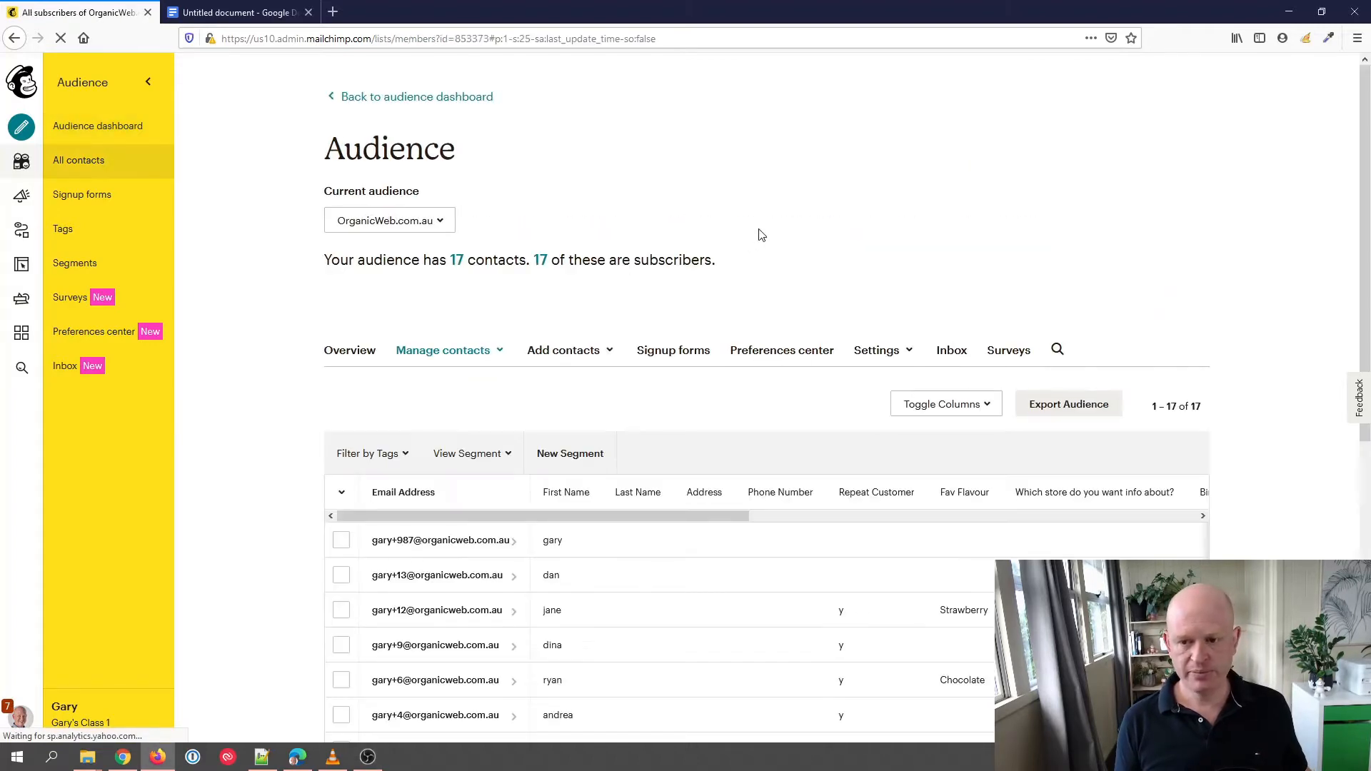
scroll("down", 3)
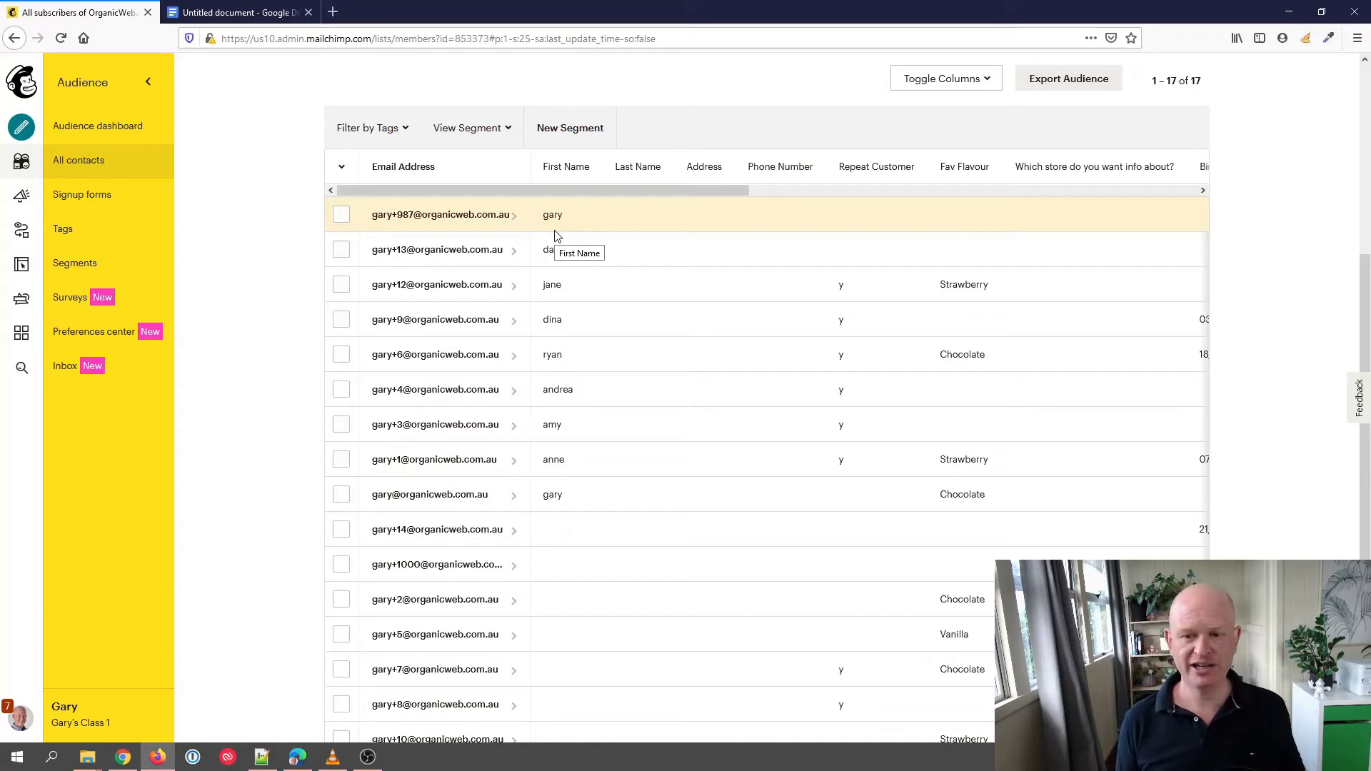
mouse_move(549, 223)
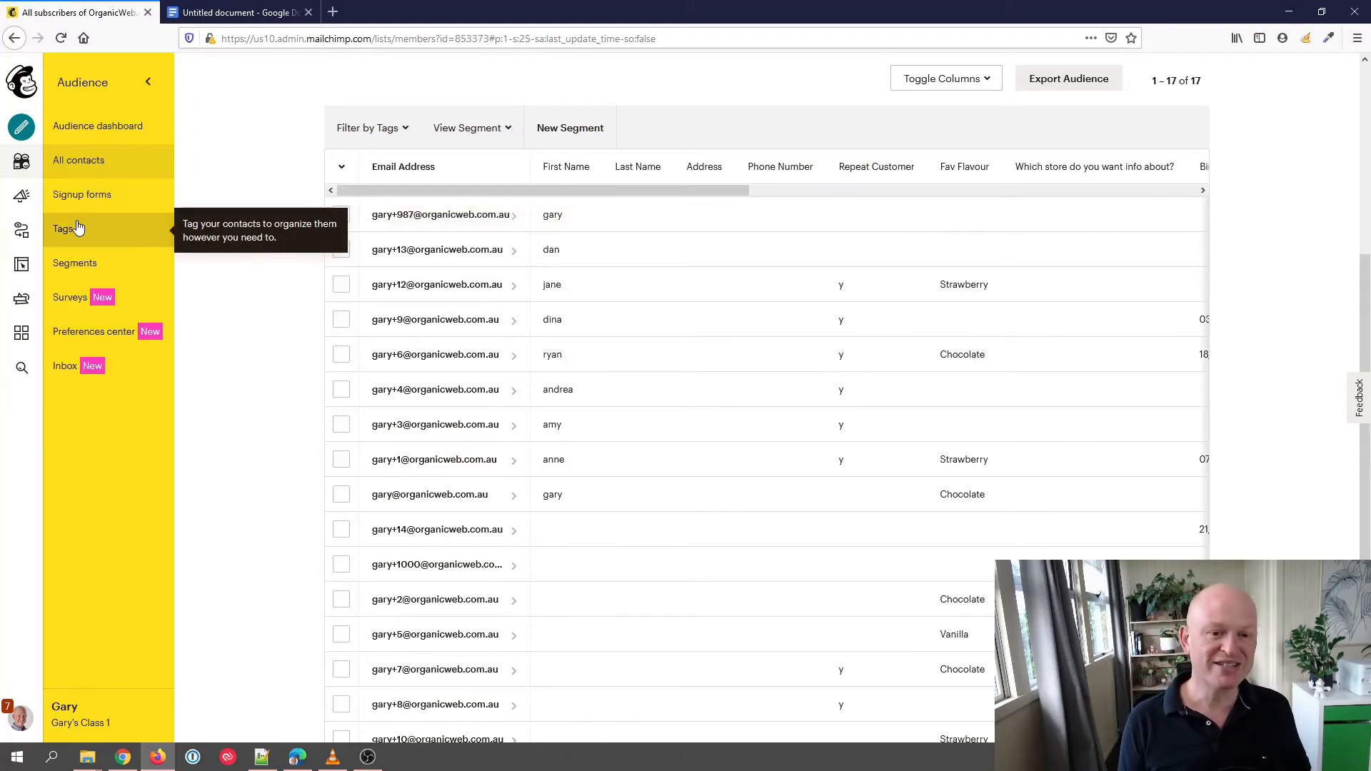
left_click(21, 194)
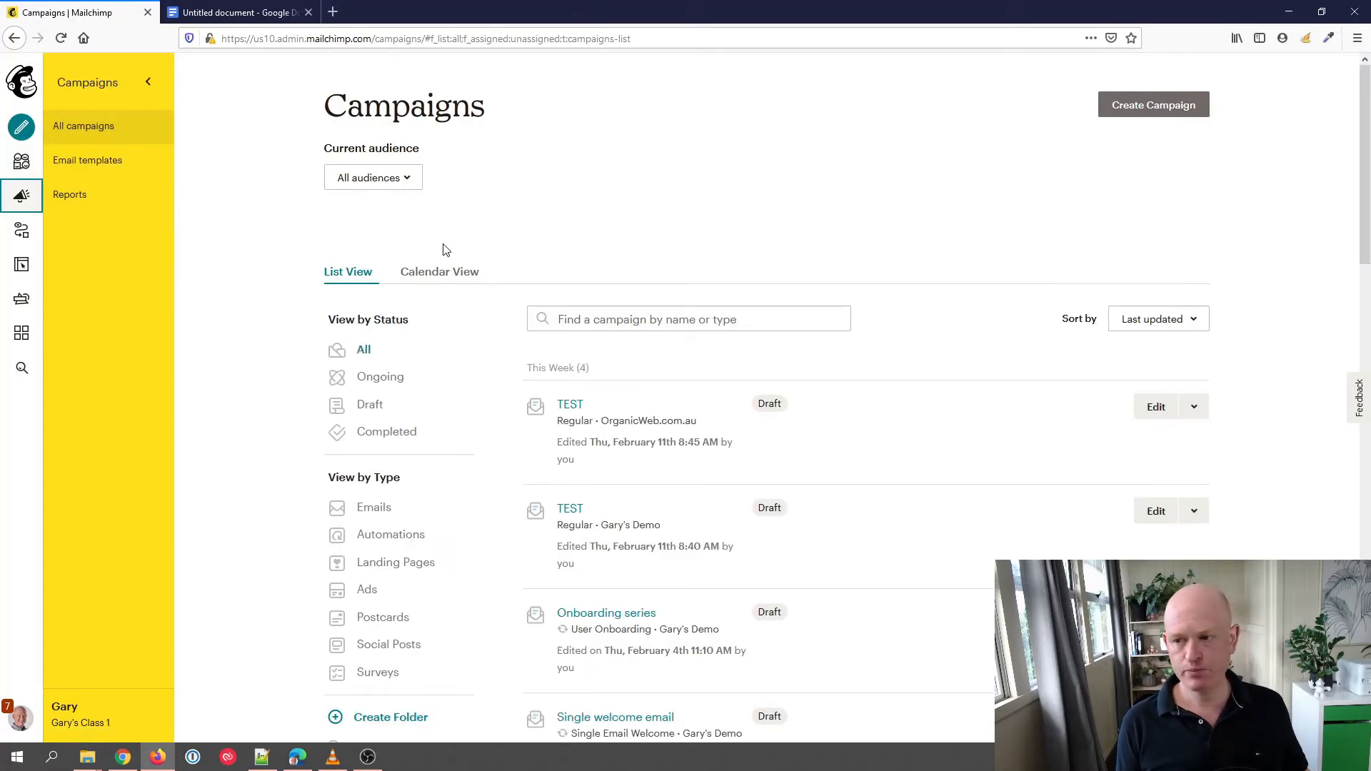
Create a new email campaign named 'Test'.
left_click(1153, 104)
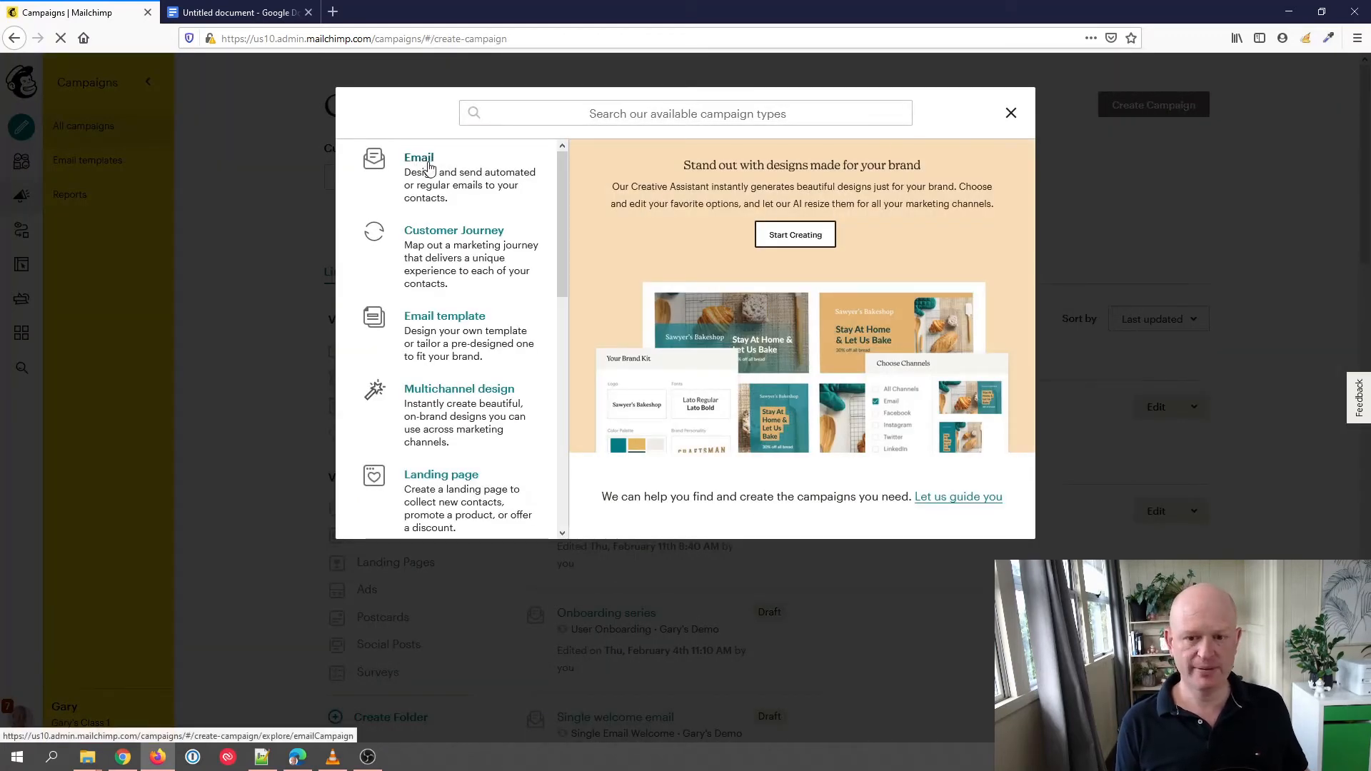
left_click(418, 157)
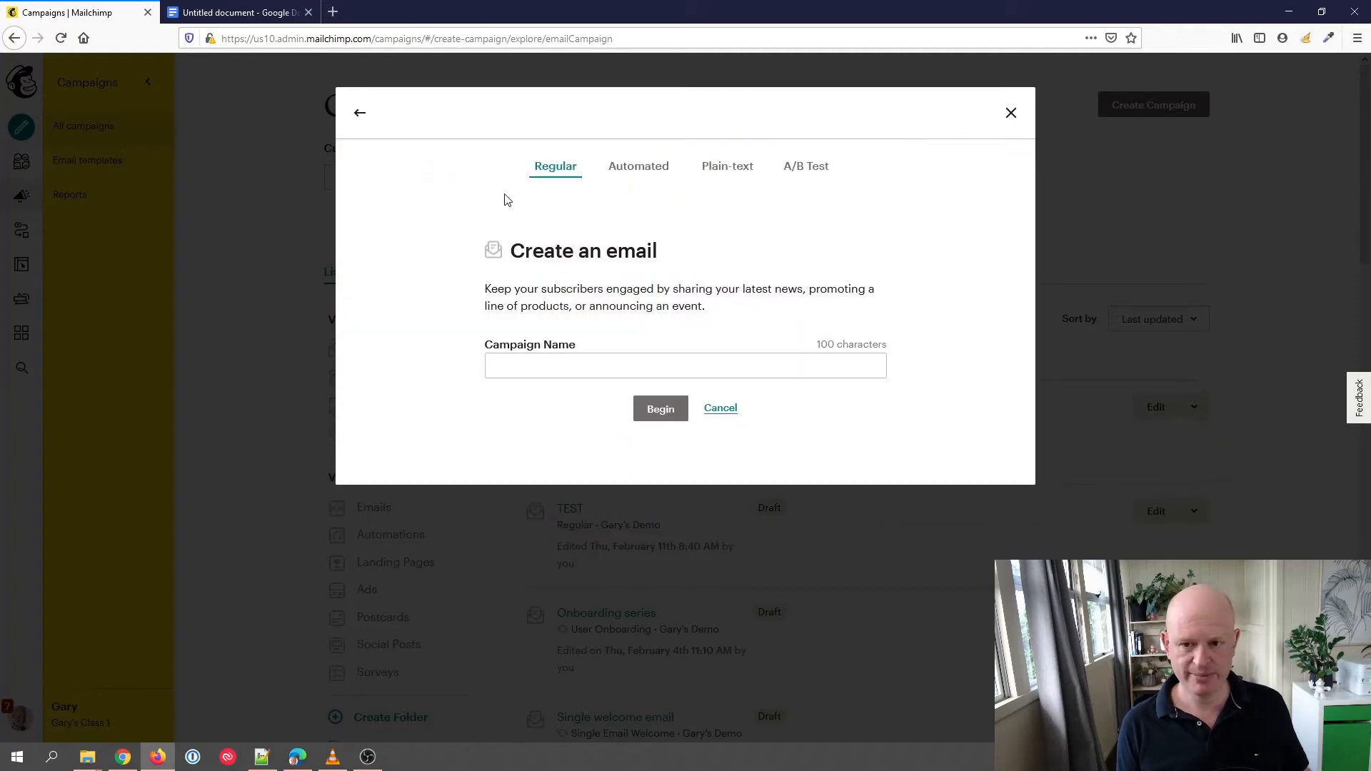
left_click(685, 366)
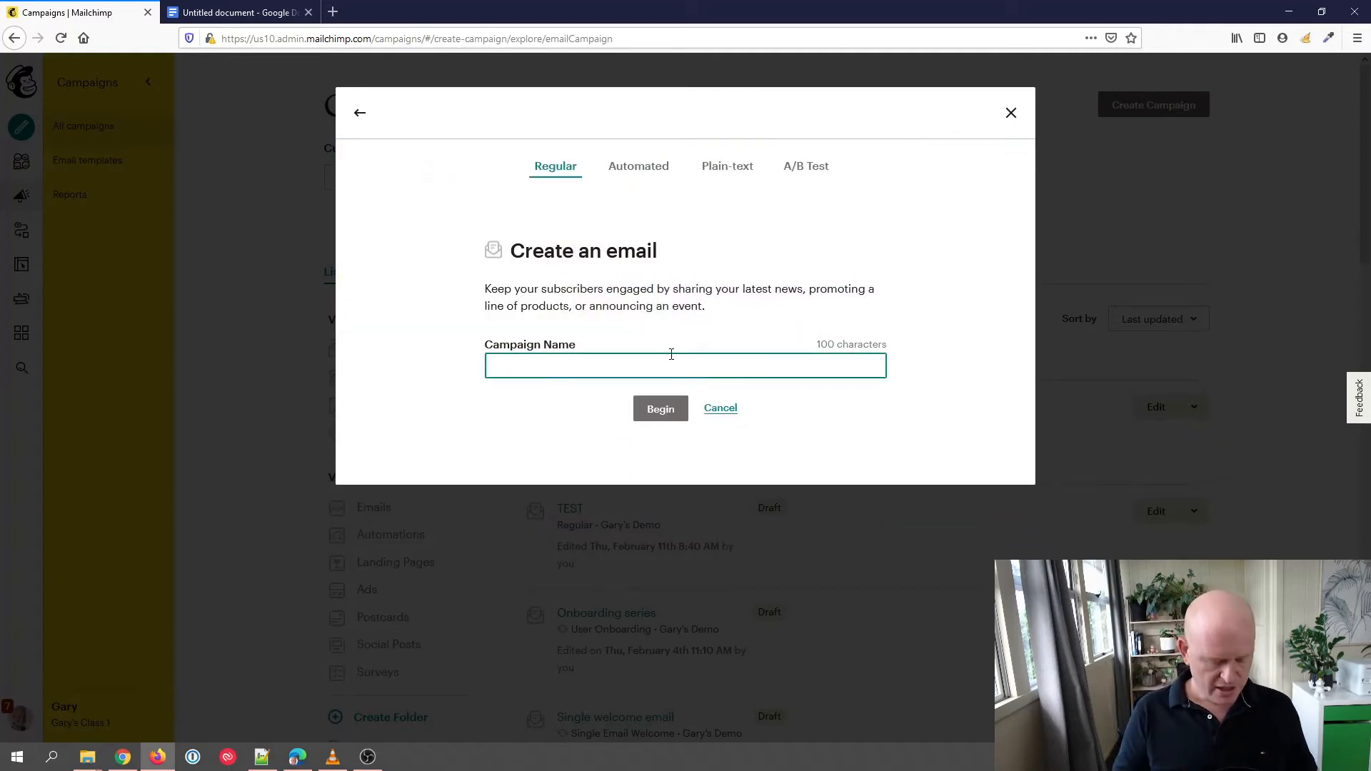
type("Test")
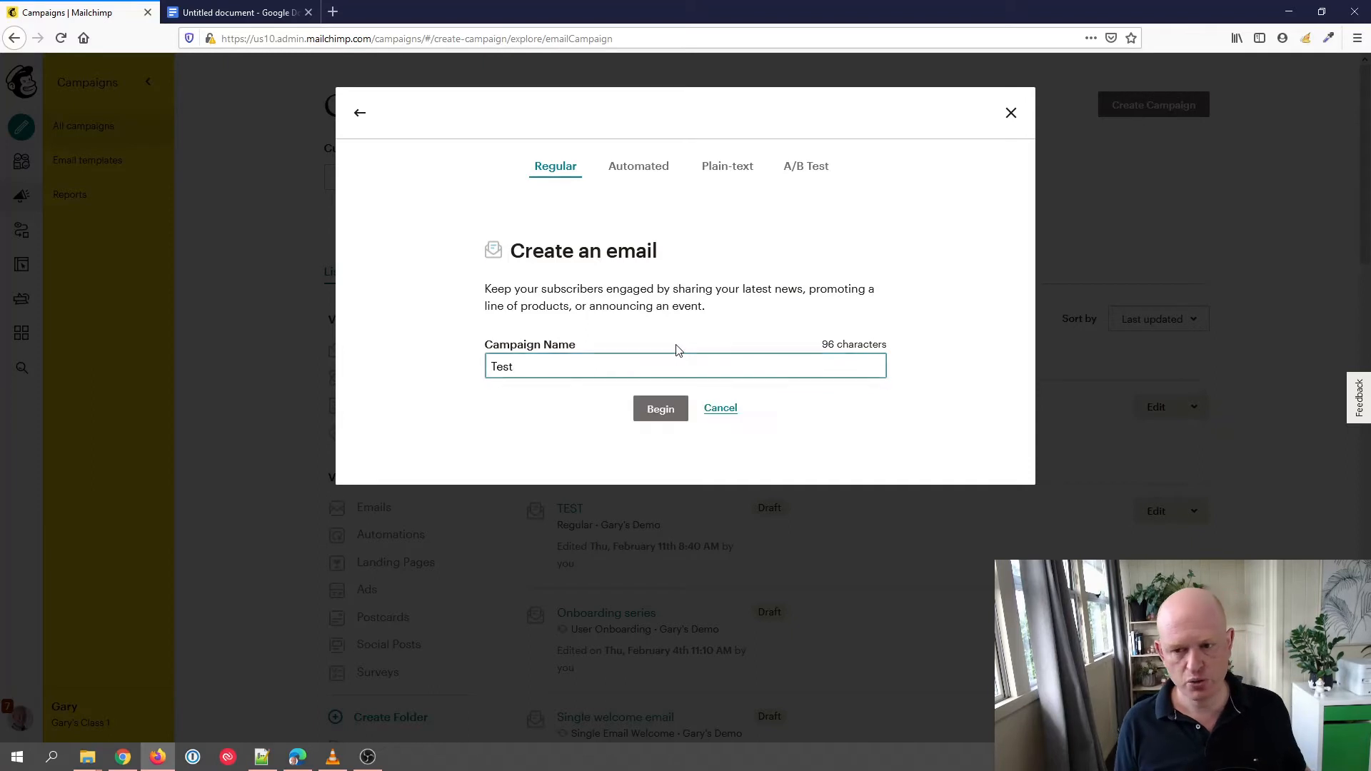
left_click(660, 408)
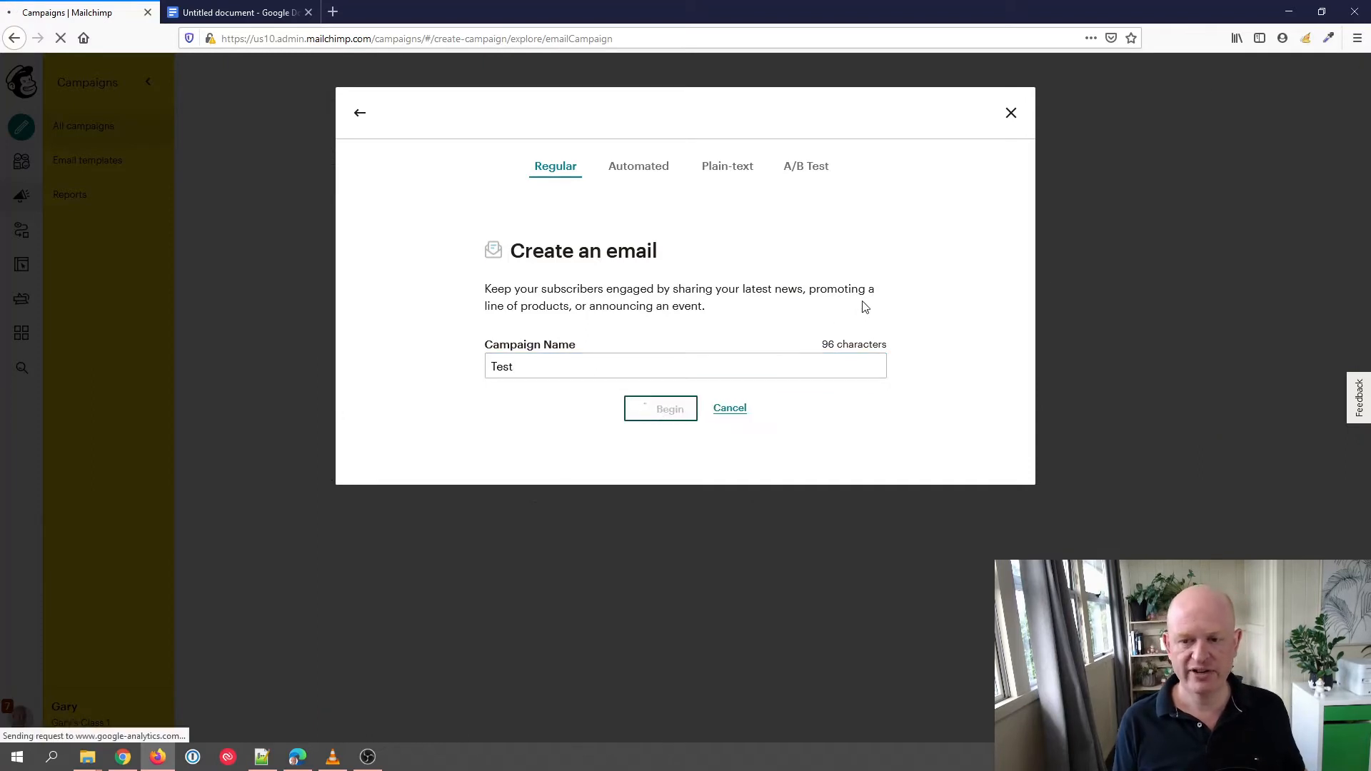
left_click(660, 409)
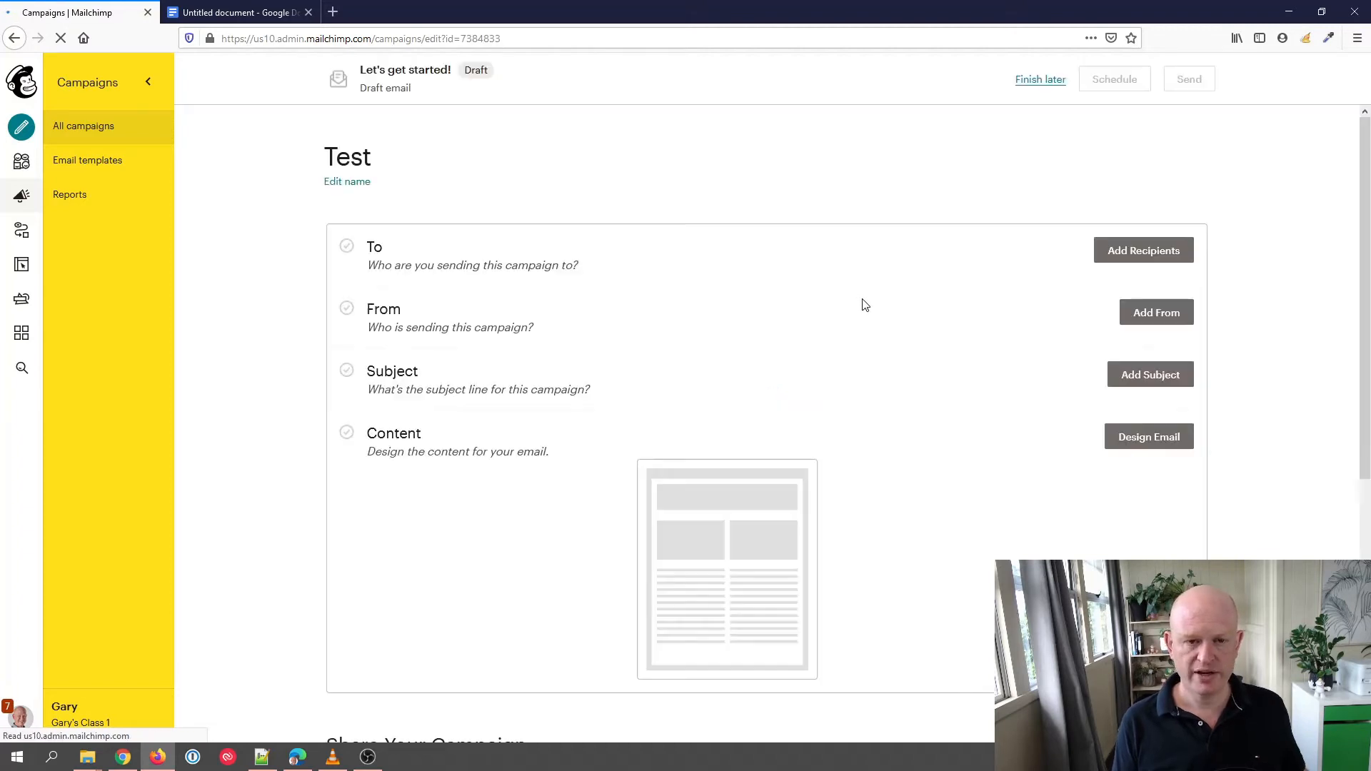
mouse_move(888, 307)
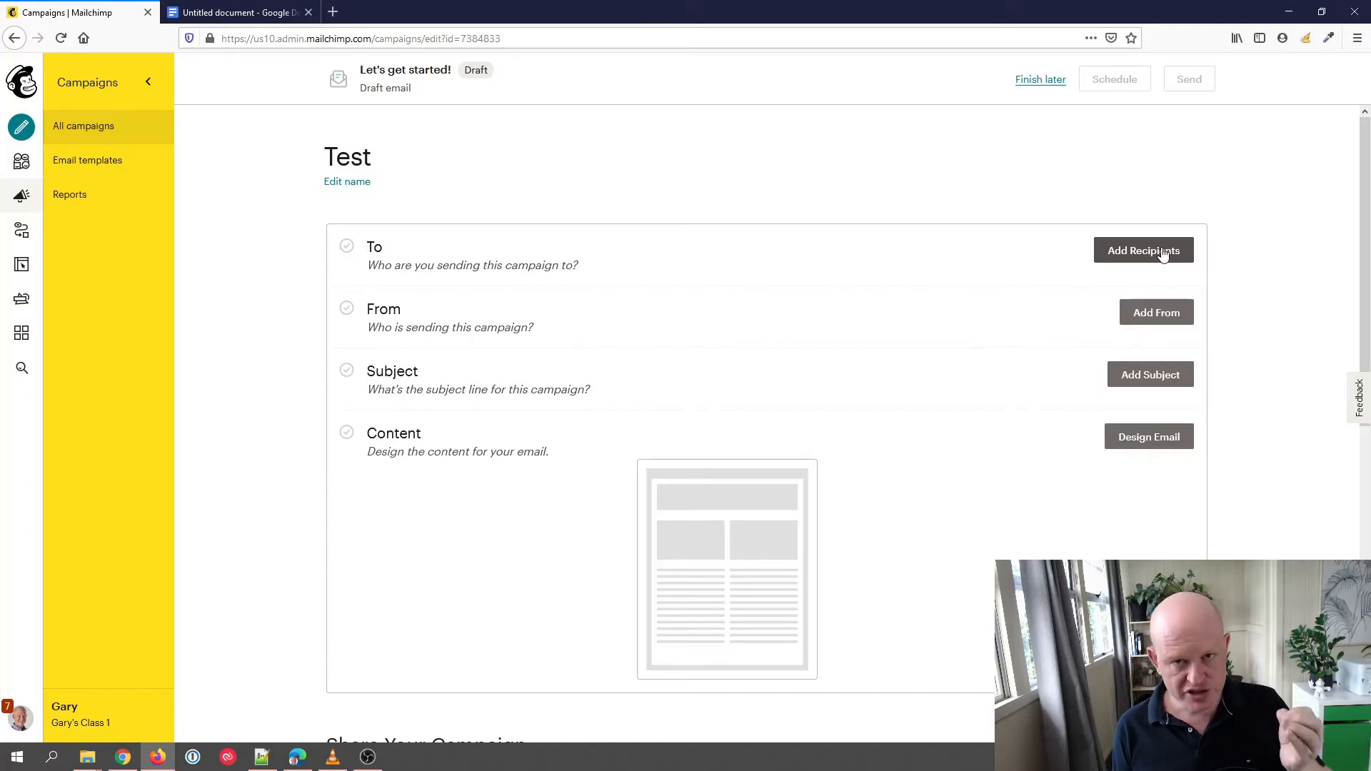
mouse_move(1115, 254)
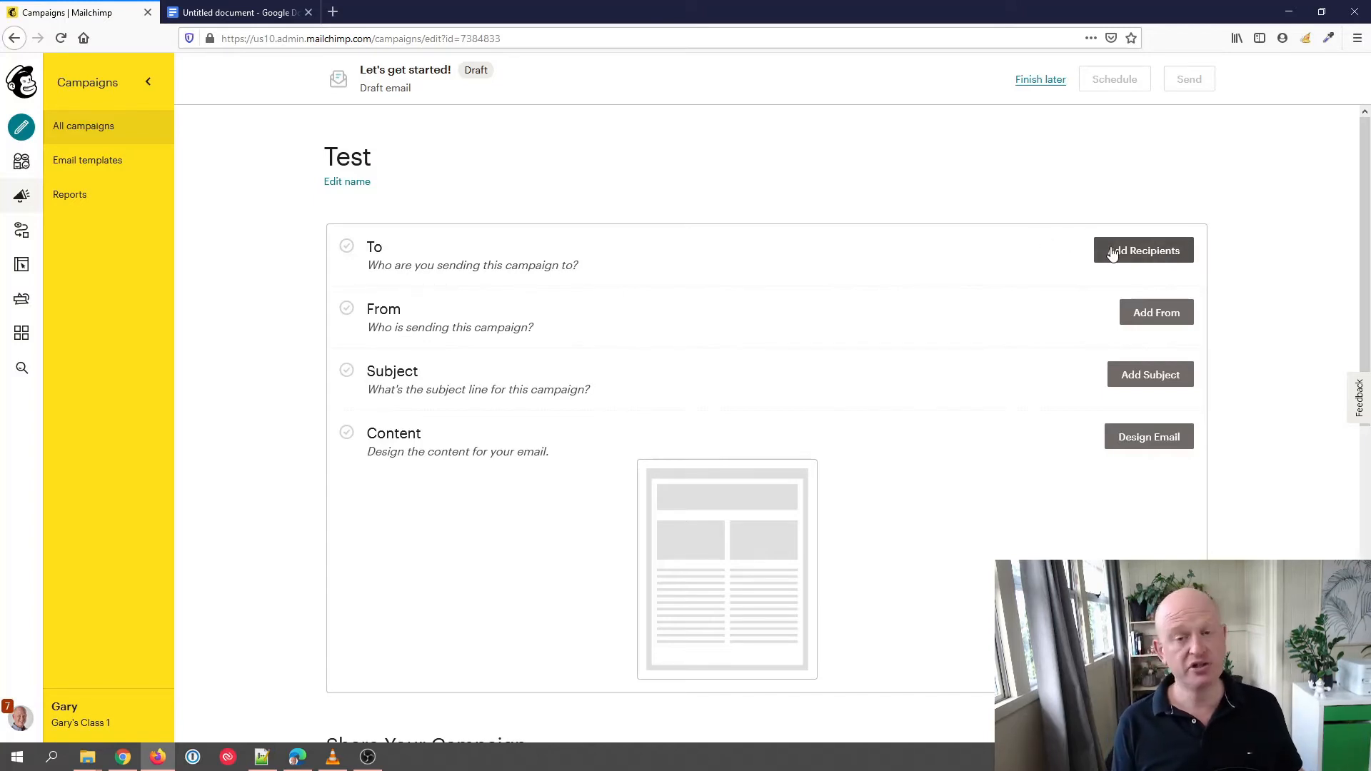
Set the recipients to the OrganicWeb.com.au audience, save, and start designing the email.
left_click(1143, 250)
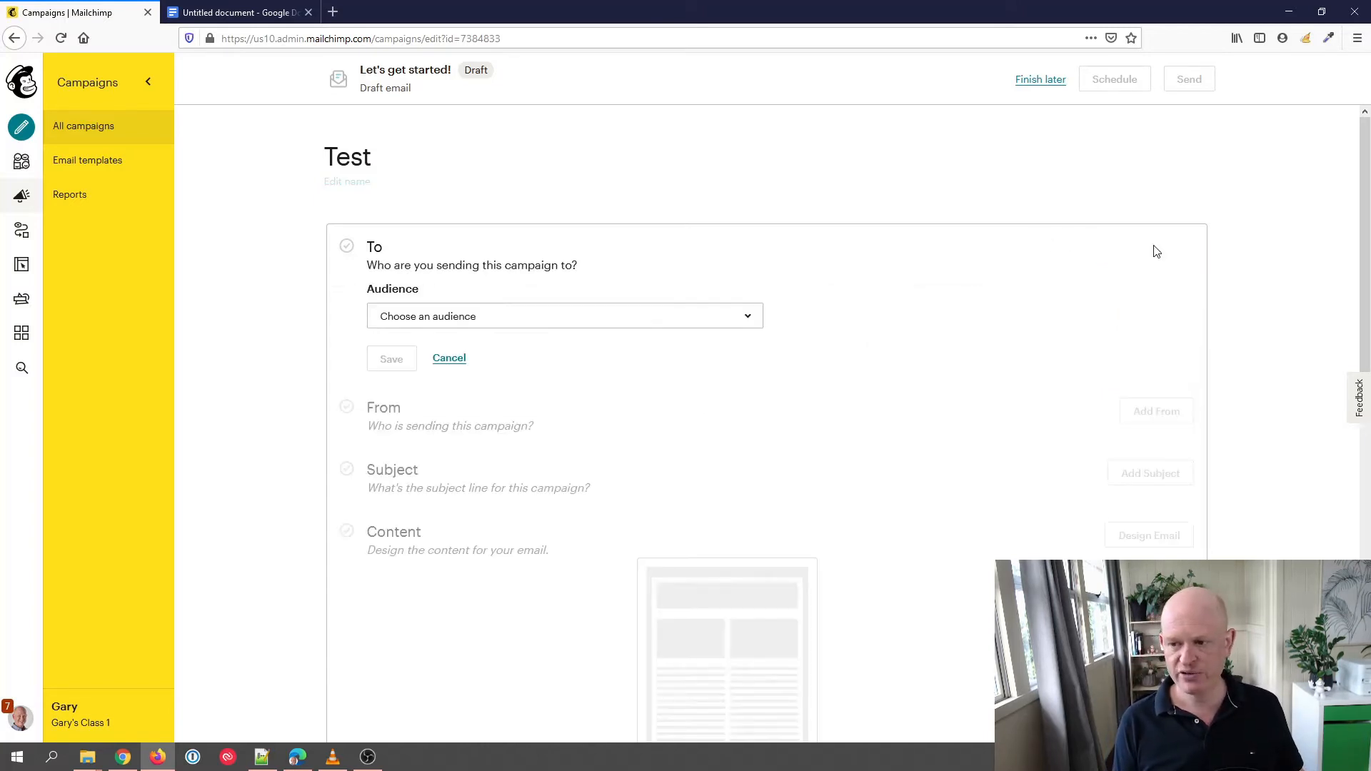
mouse_move(692, 319)
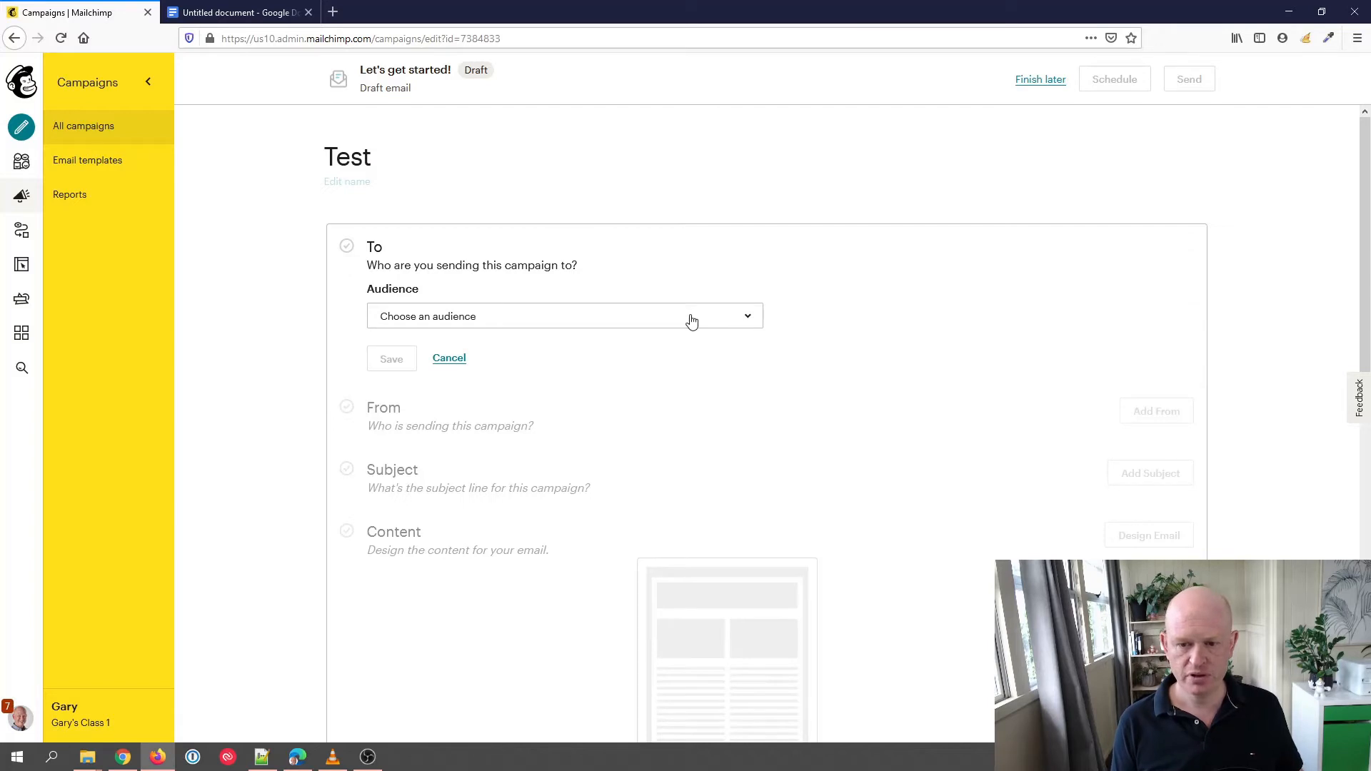
left_click(565, 316)
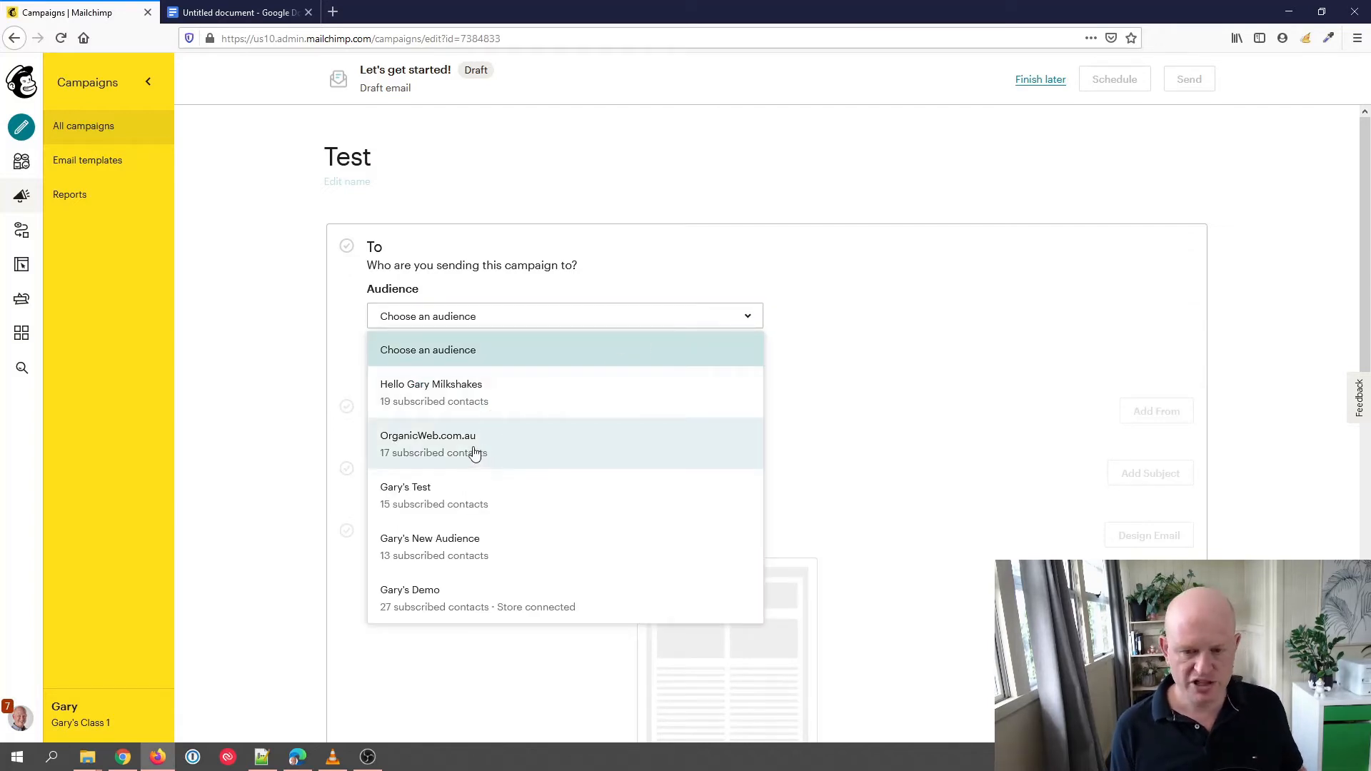
left_click(427, 443)
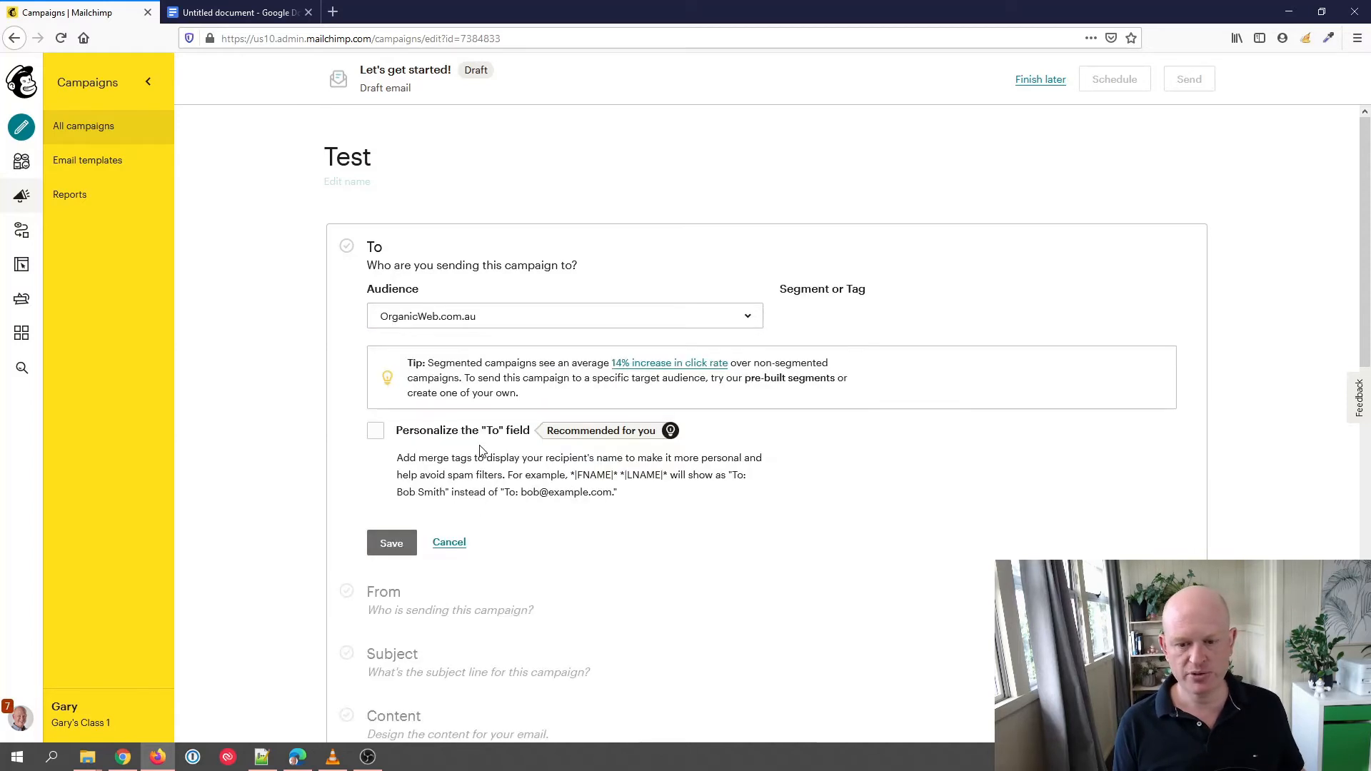
left_click(391, 542)
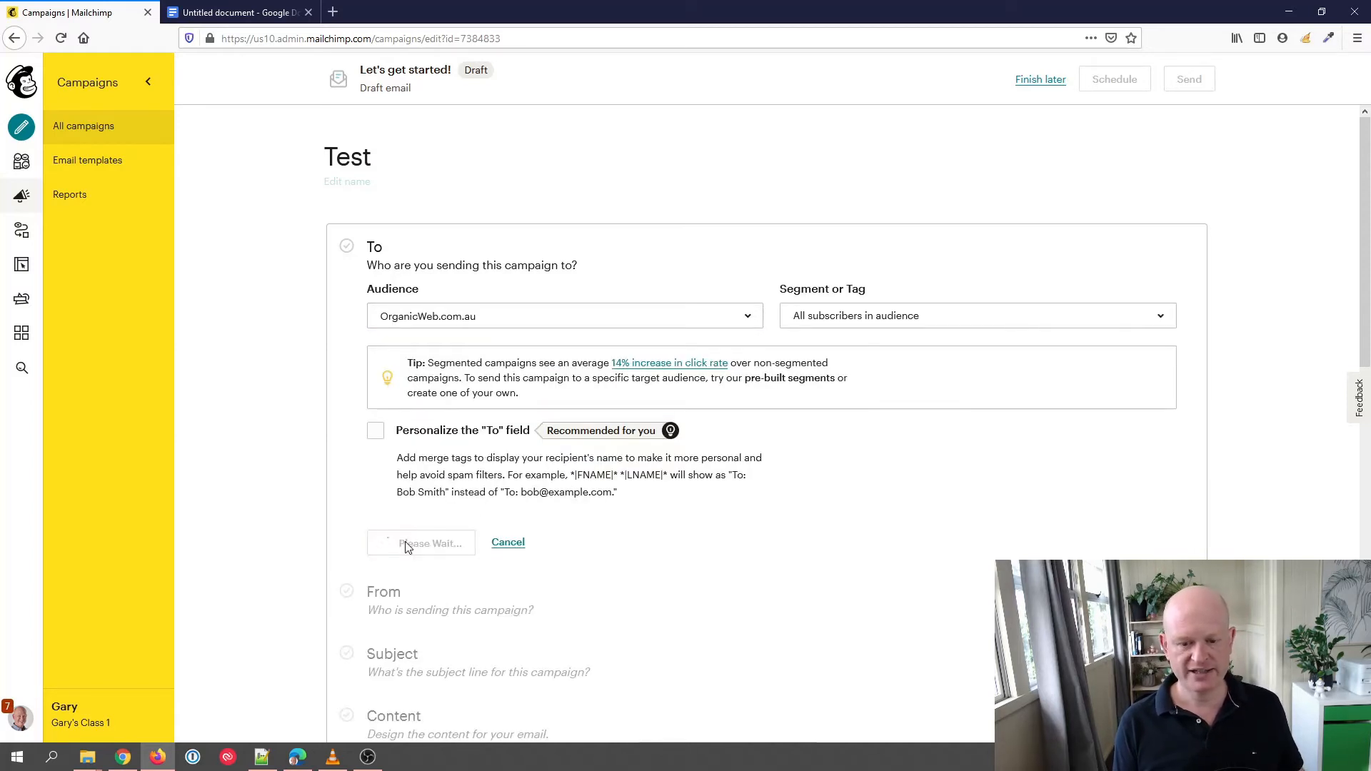
left_click(421, 542)
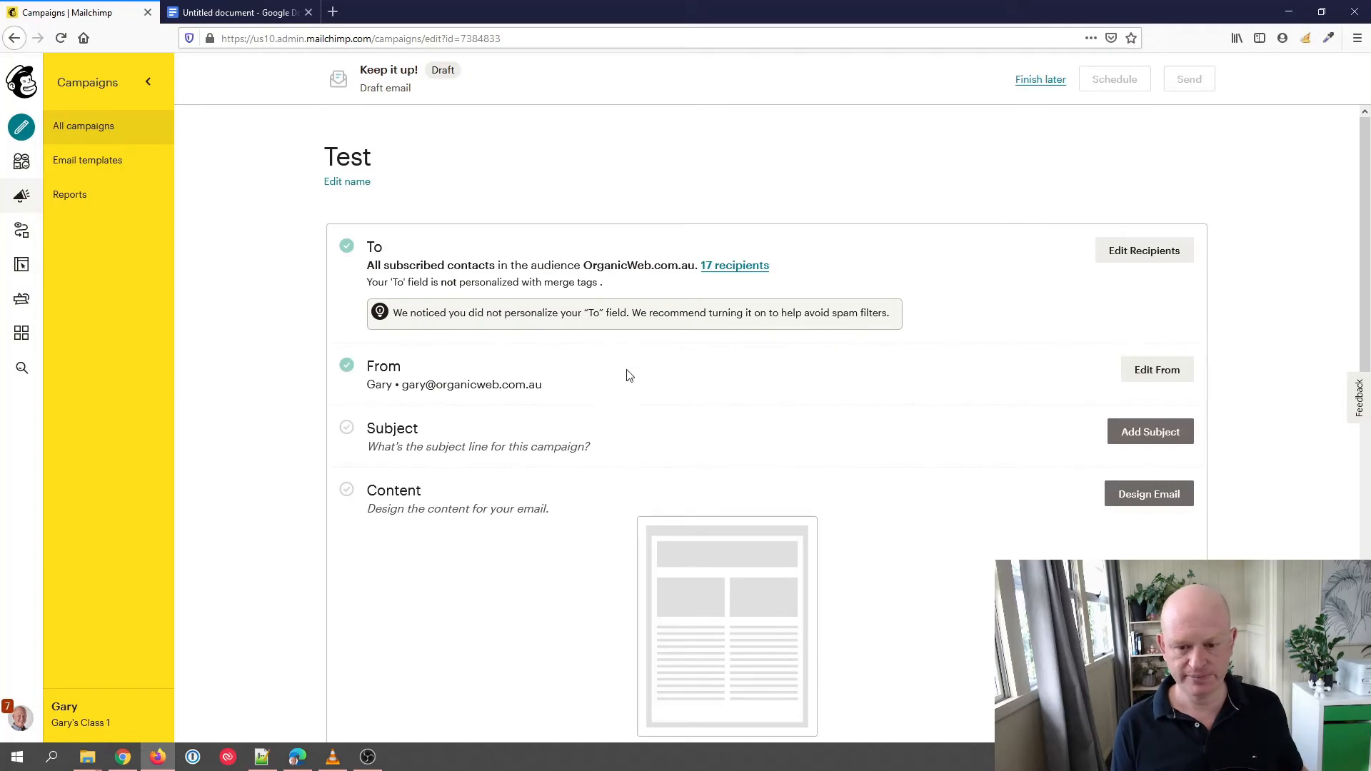
scroll("down", 3)
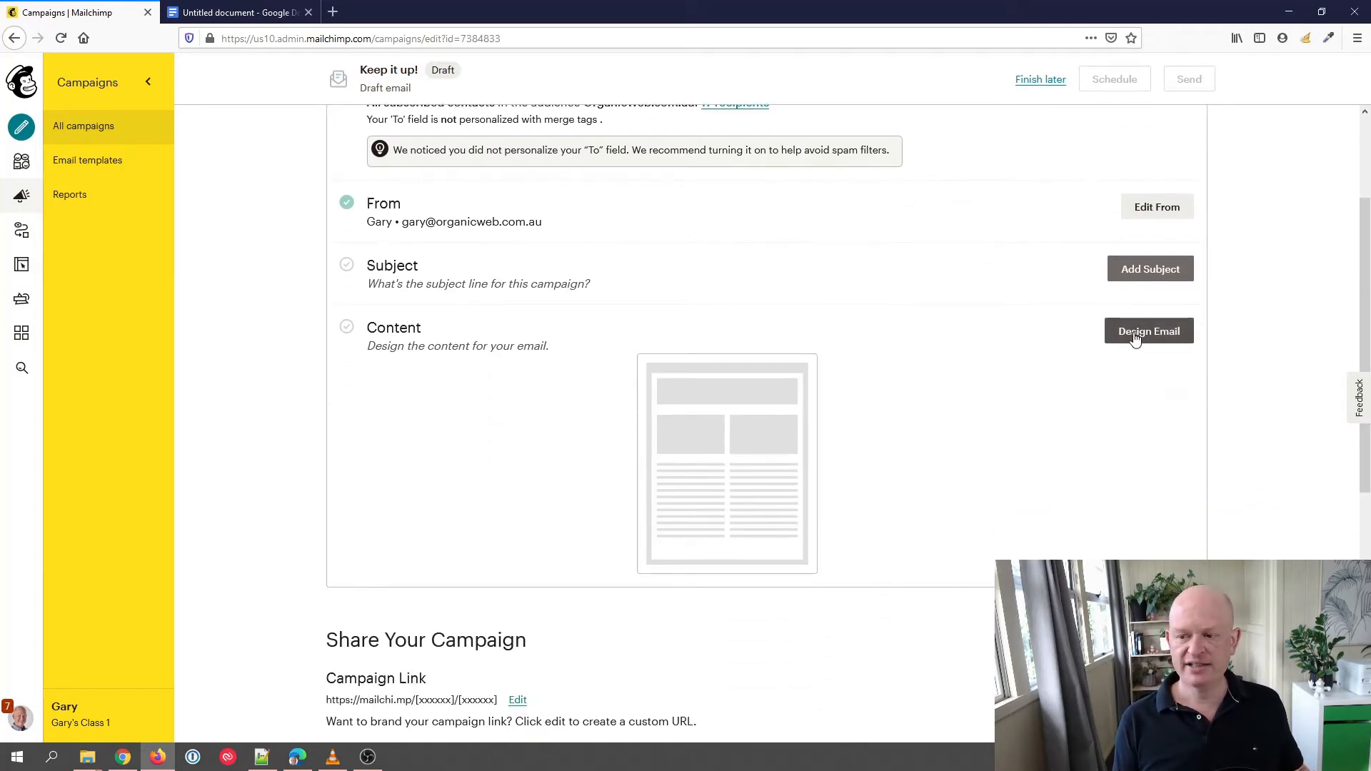
left_click(1149, 330)
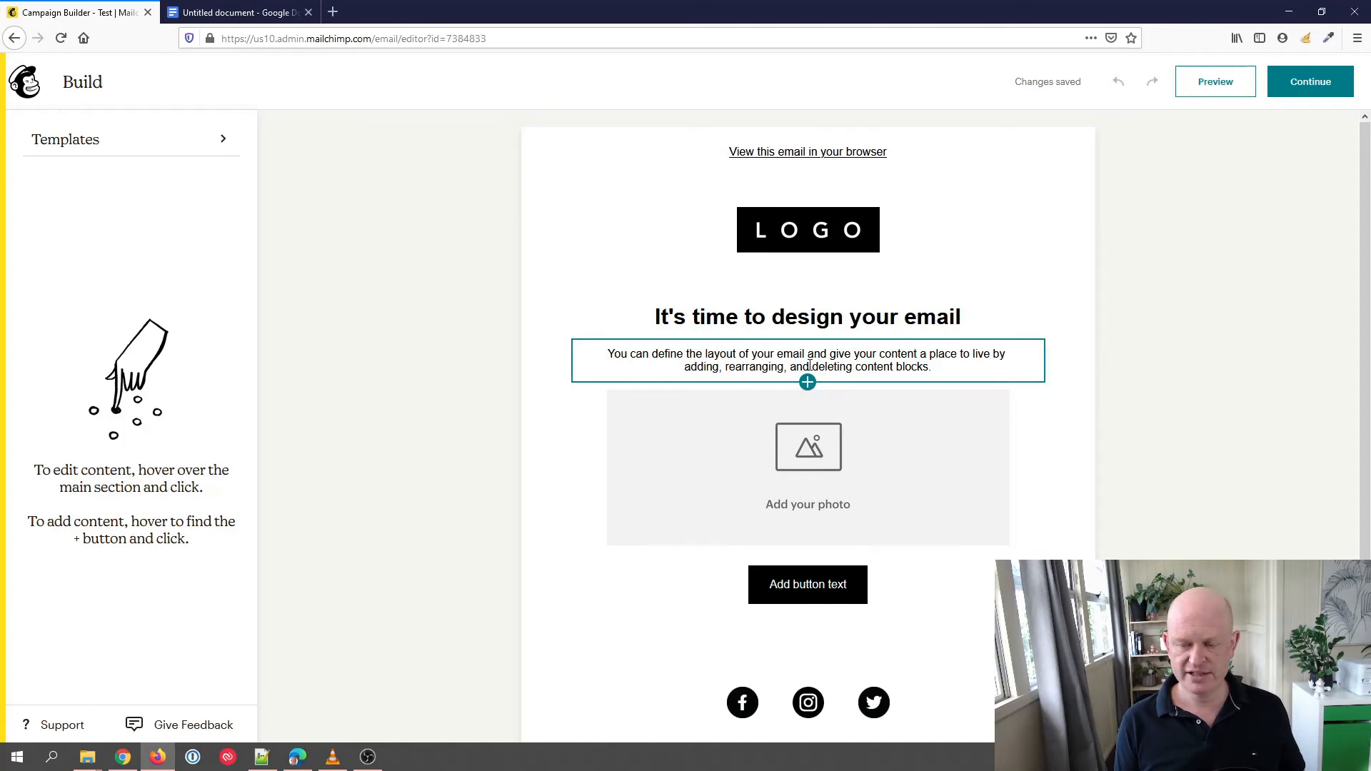
Write 'Hi there' with the First Name merge tag in a text block, then preview.
left_click(807, 382)
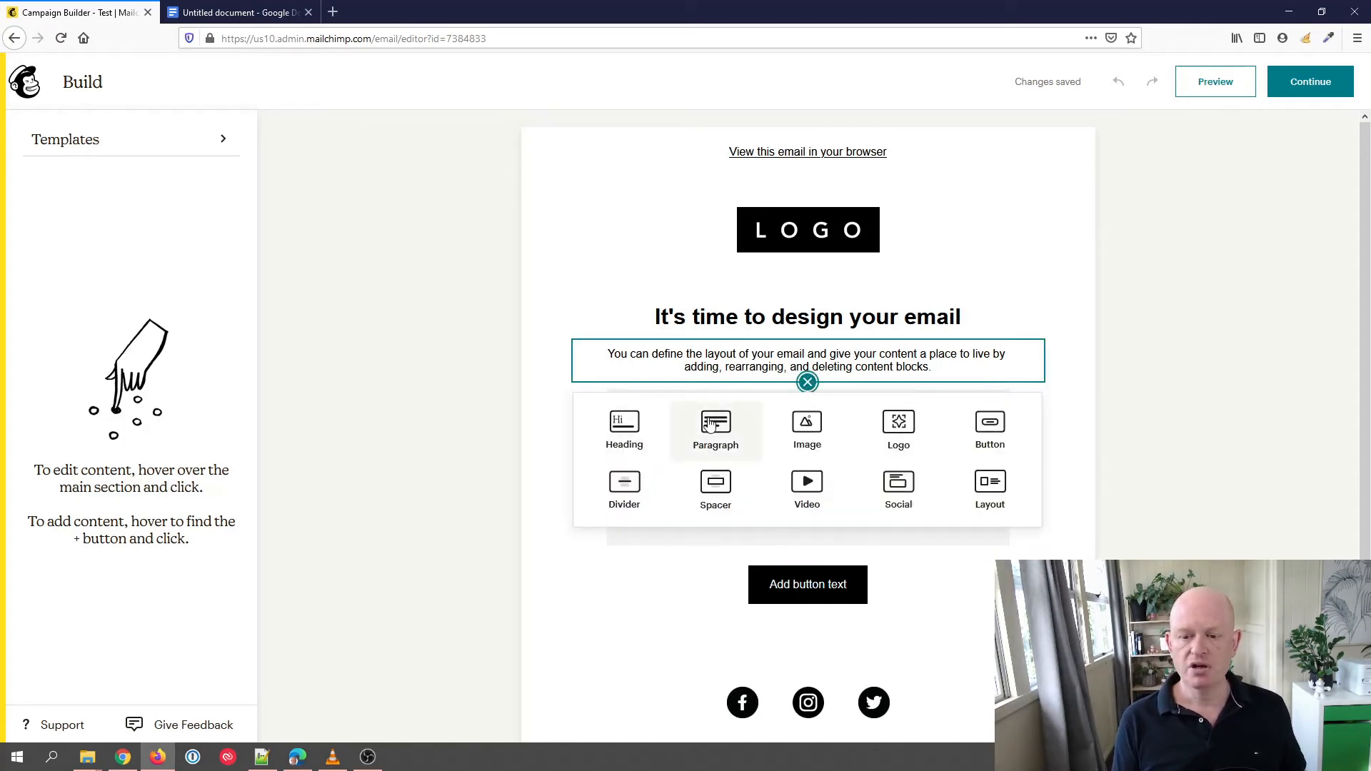
left_click(716, 429)
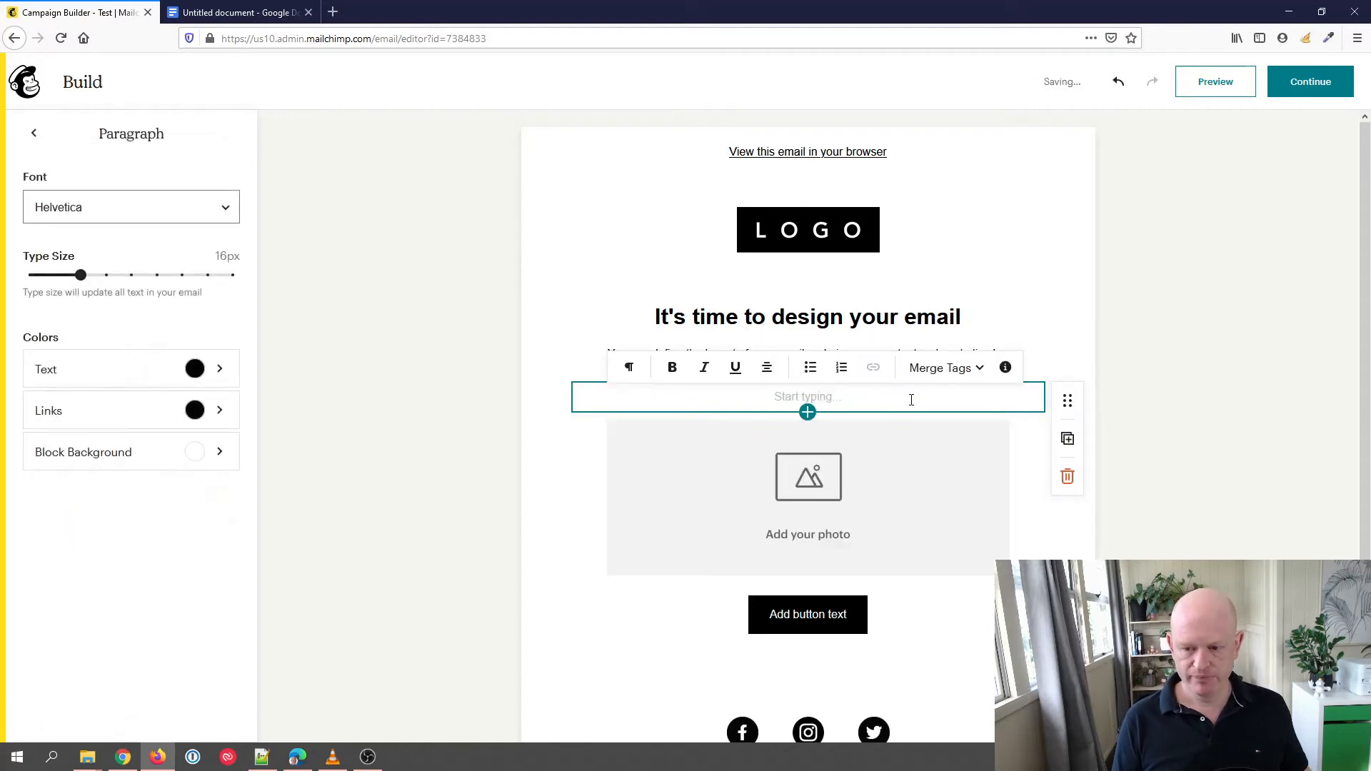
type("Hi there")
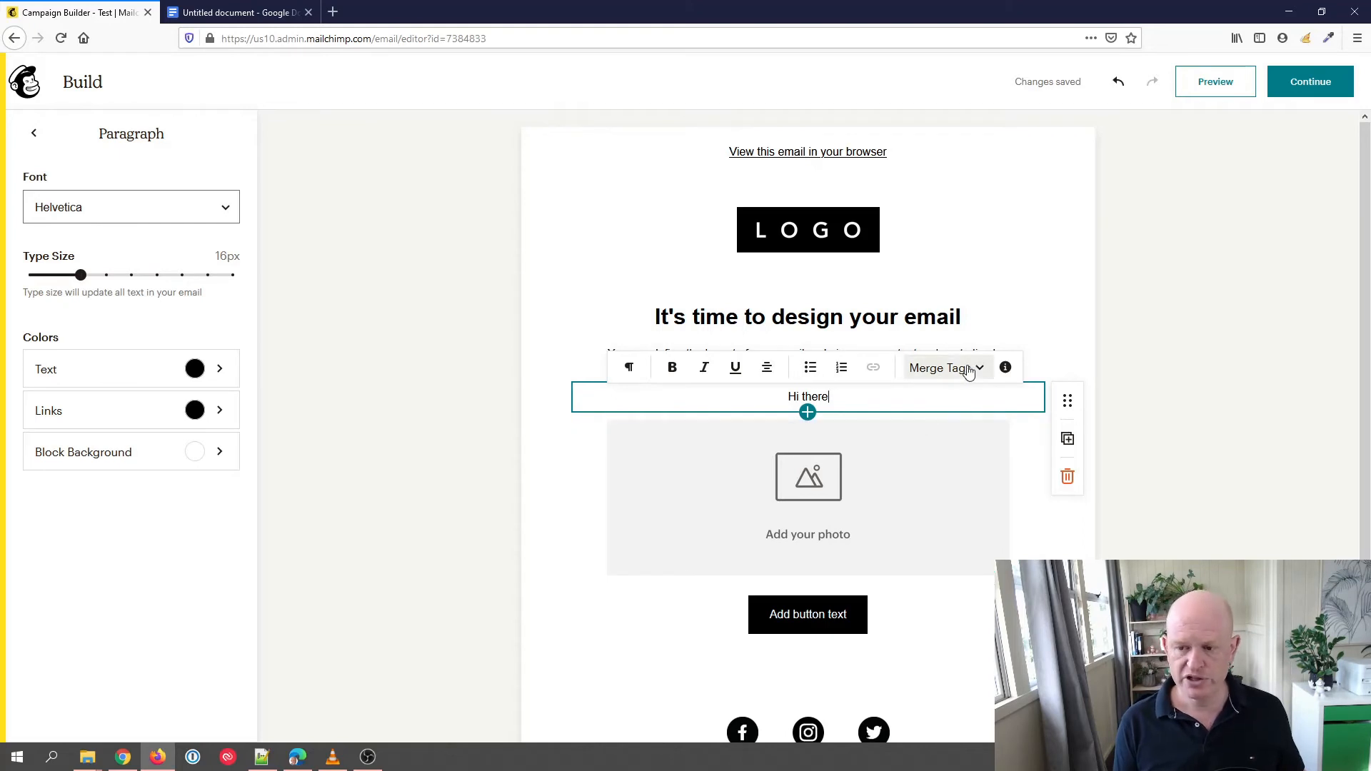
left_click(944, 367)
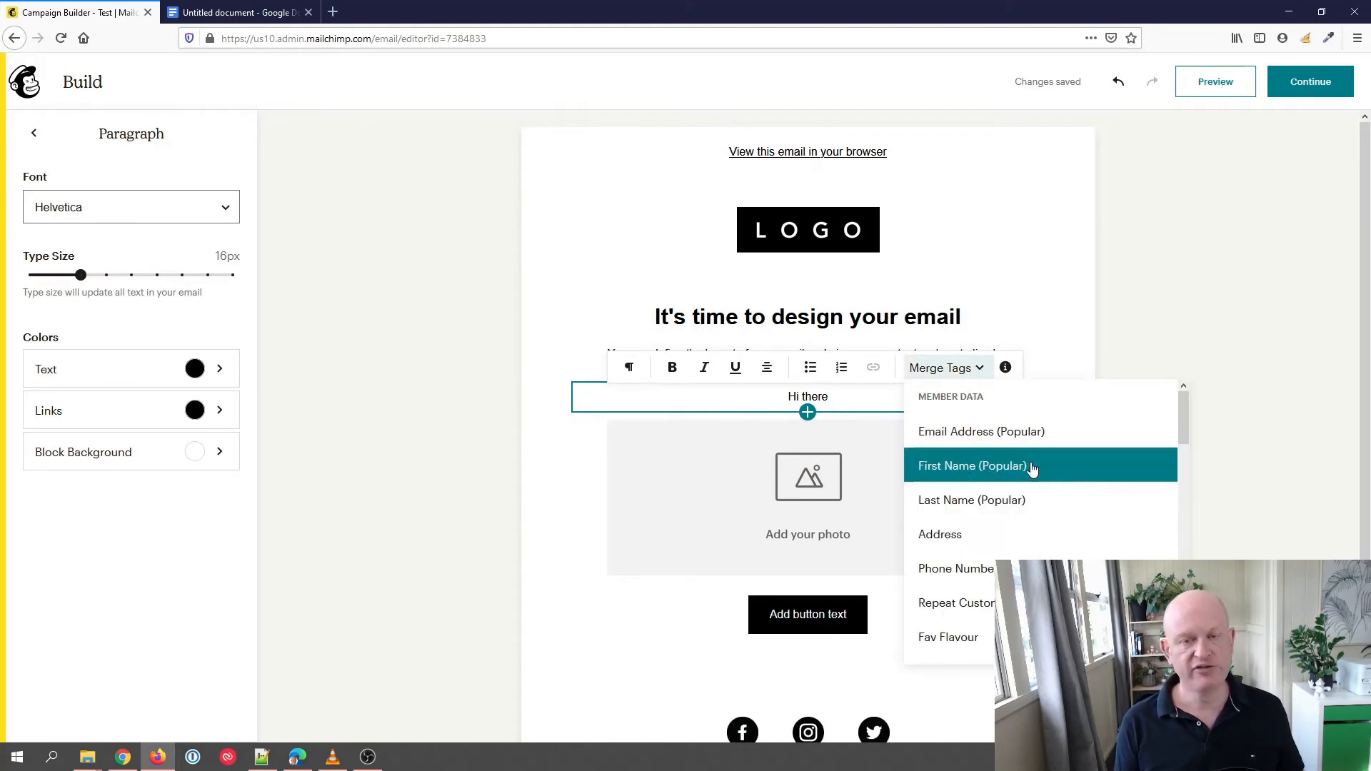
left_click(973, 465)
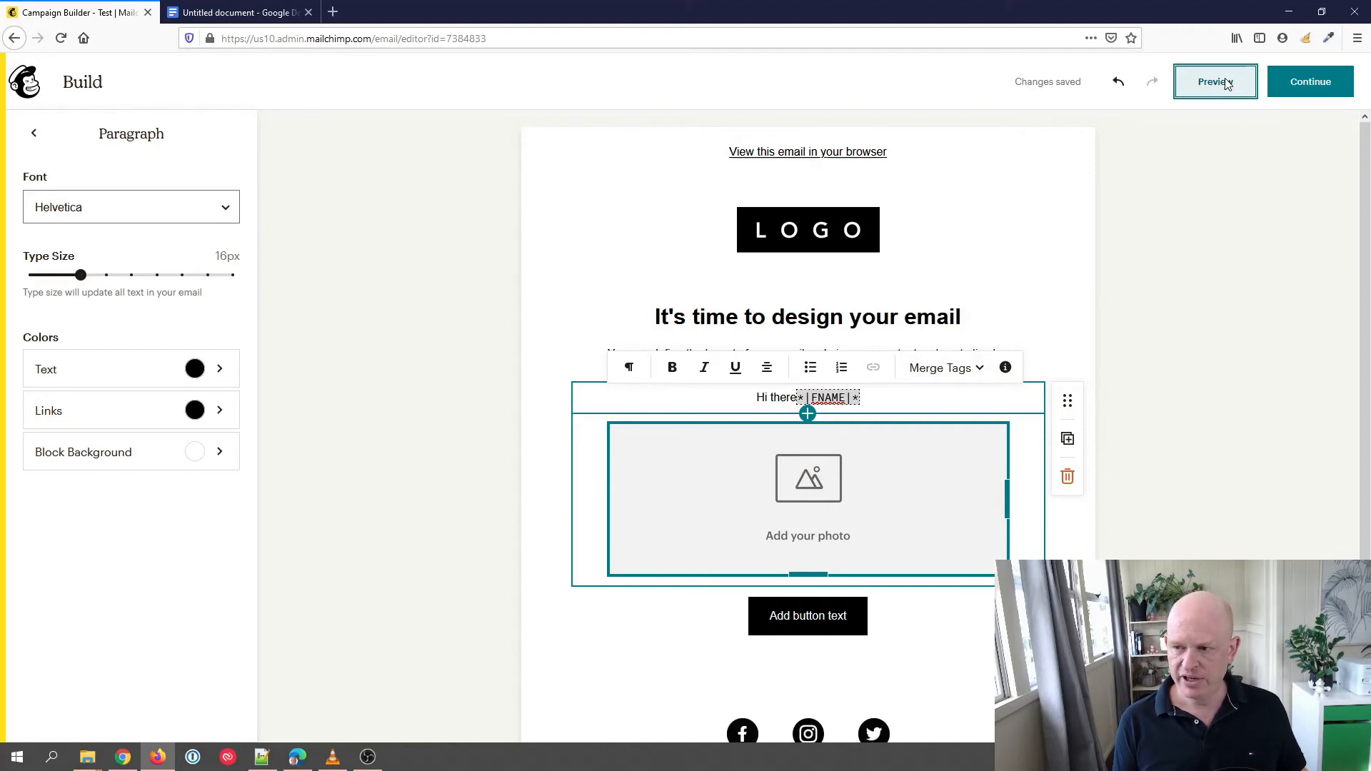
left_click(1214, 81)
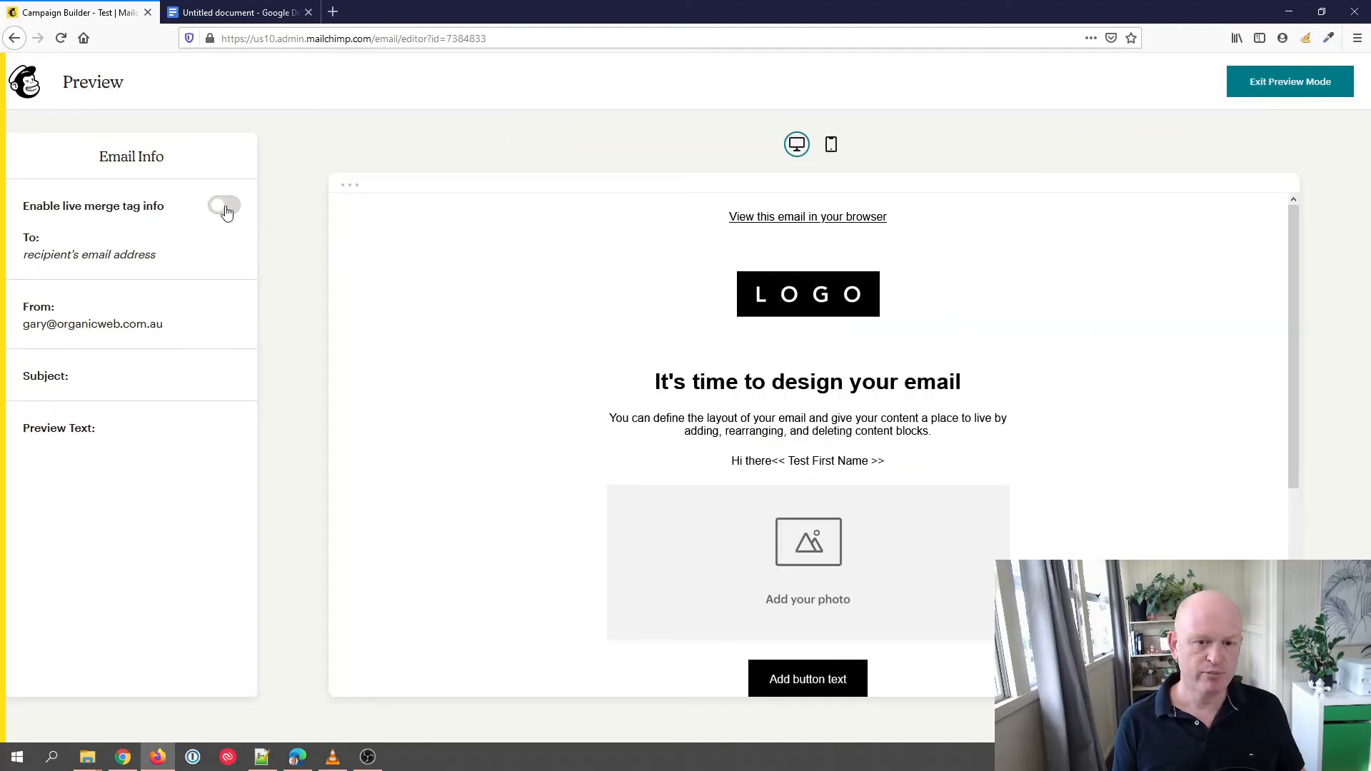
Add a space before *|FNAME|* and preview with live merge tag info enabled.
left_click(223, 206)
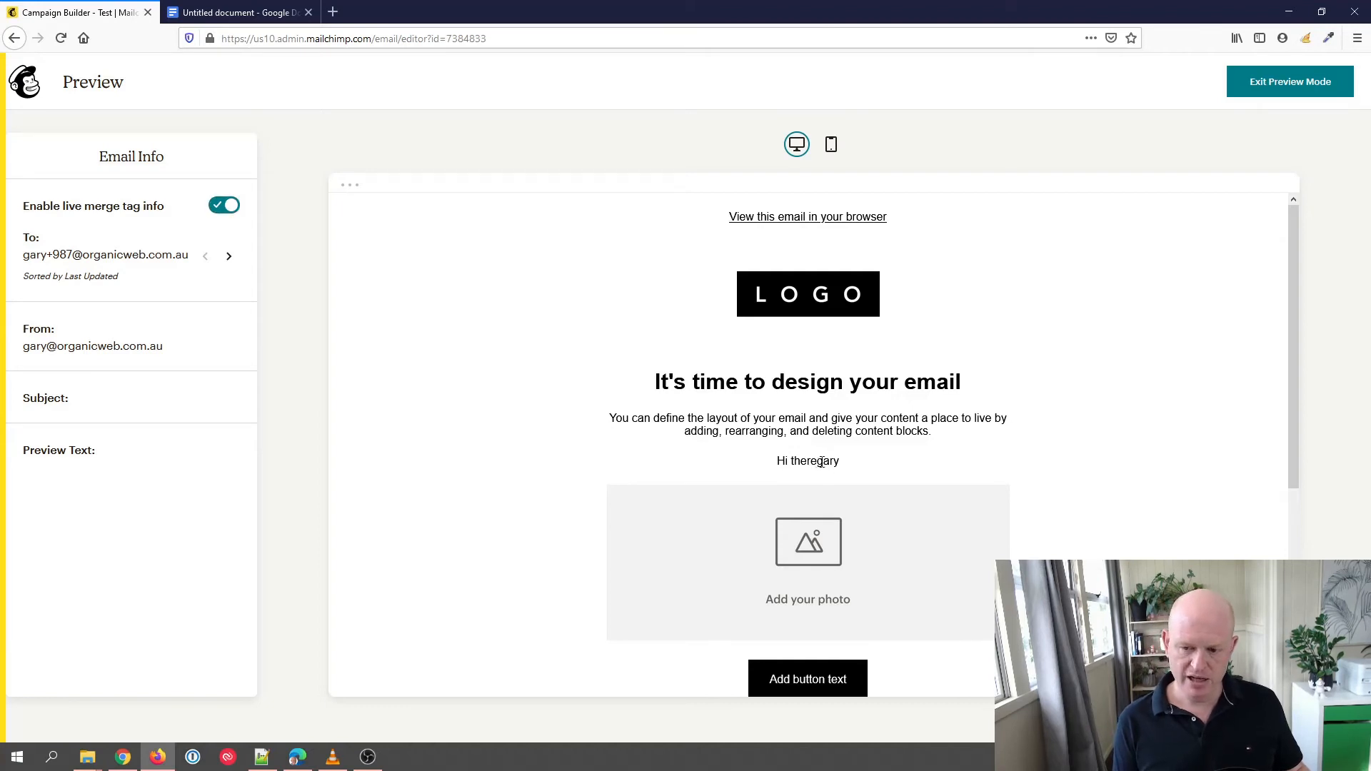
left_click(1289, 82)
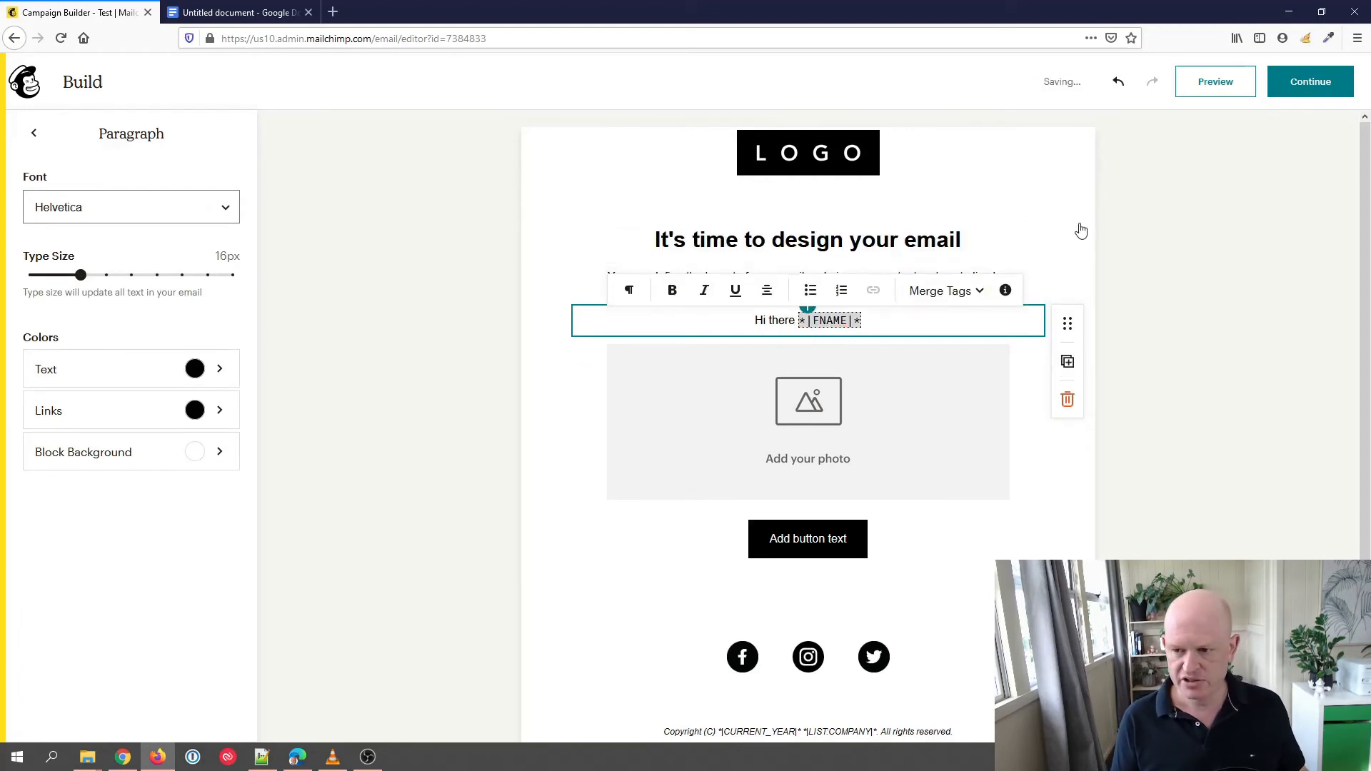
left_click(807, 152)
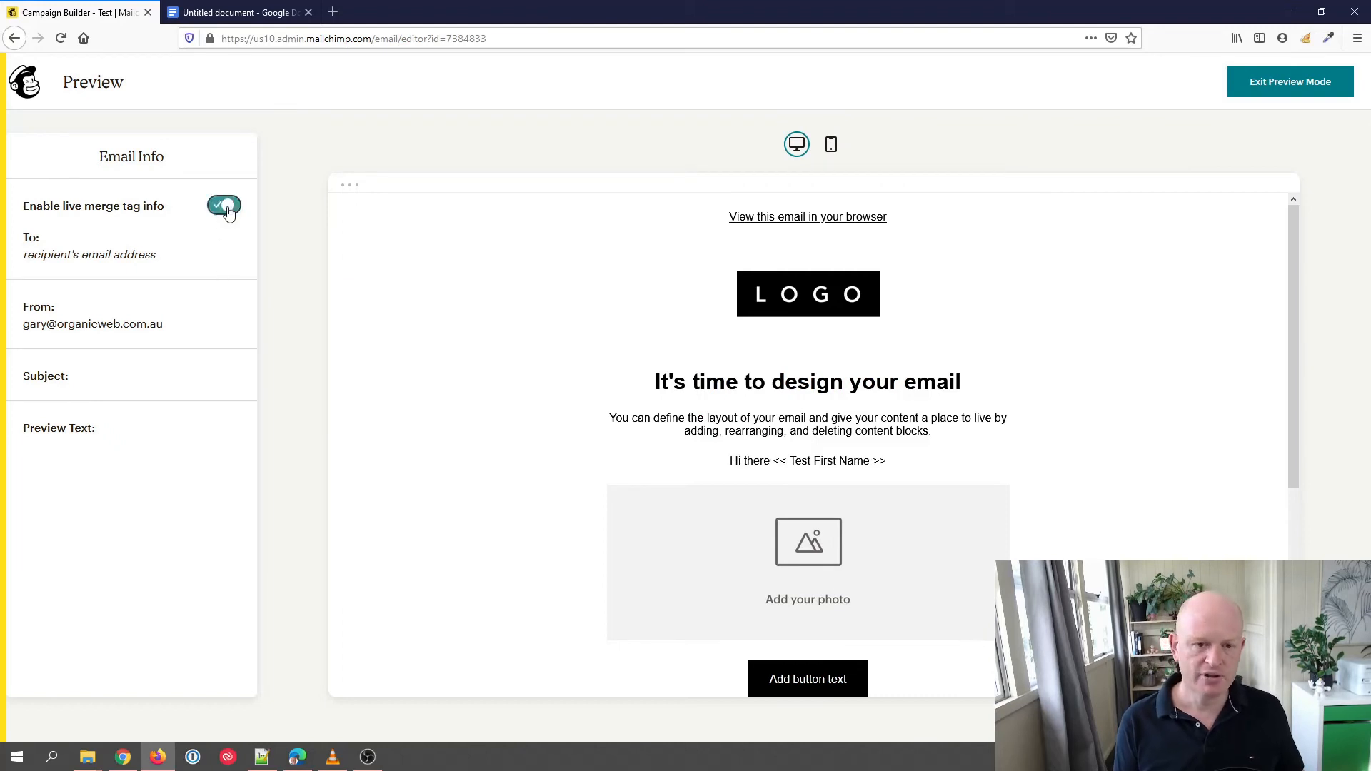
left_click(224, 205)
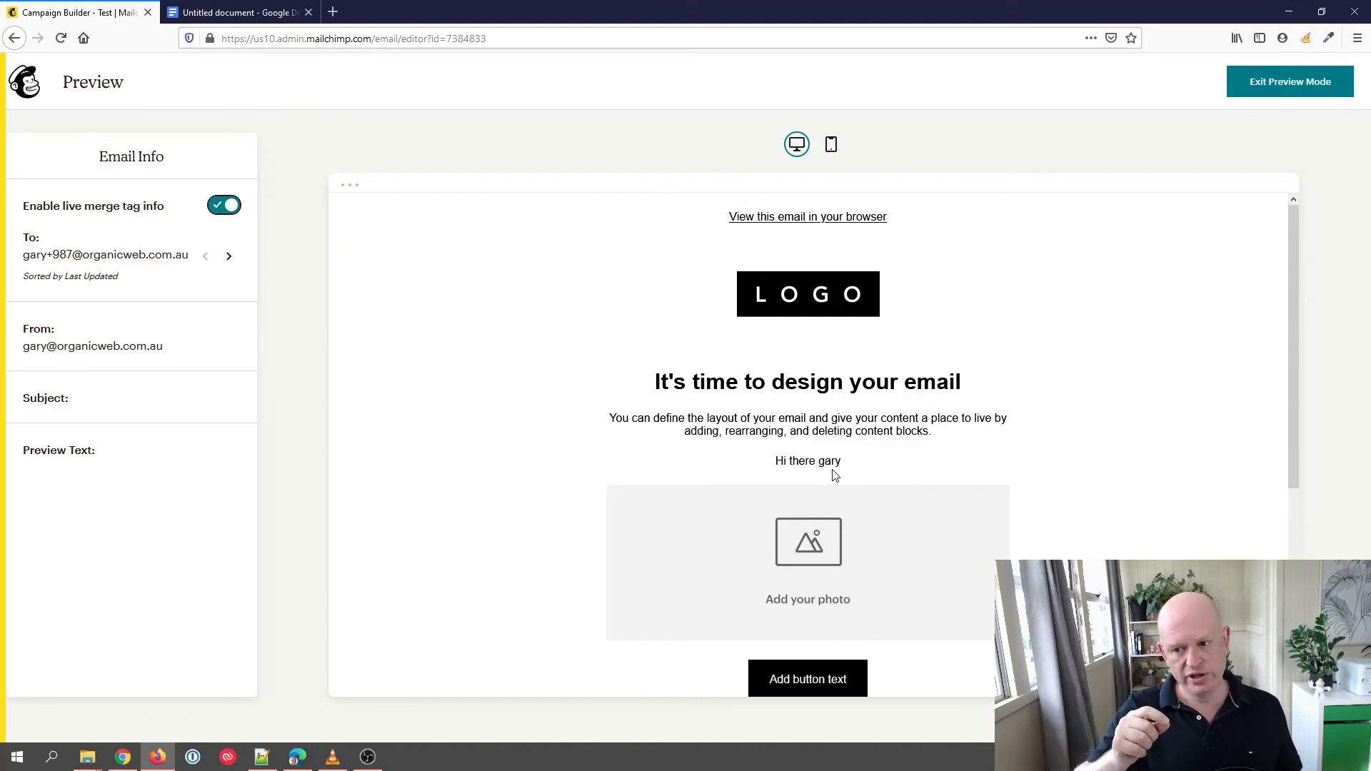
mouse_move(869, 472)
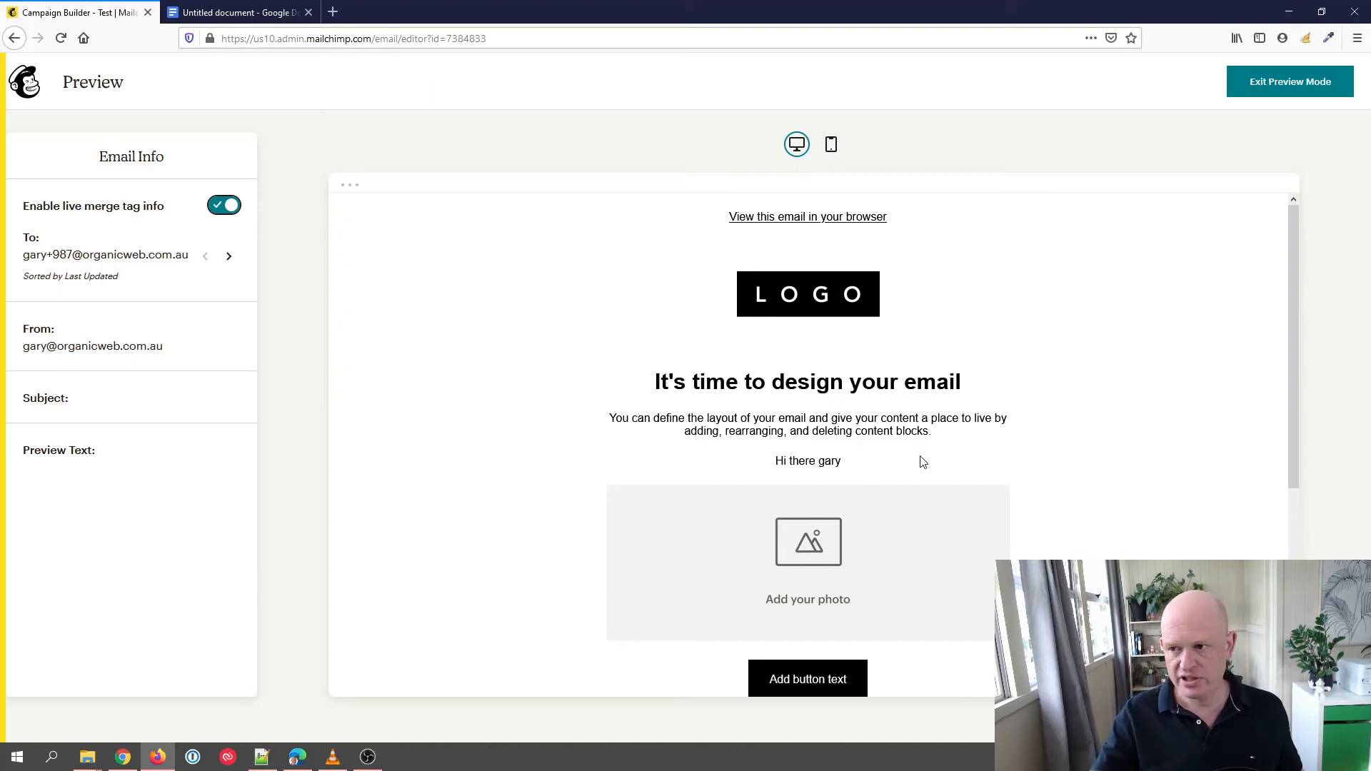
mouse_move(1290, 82)
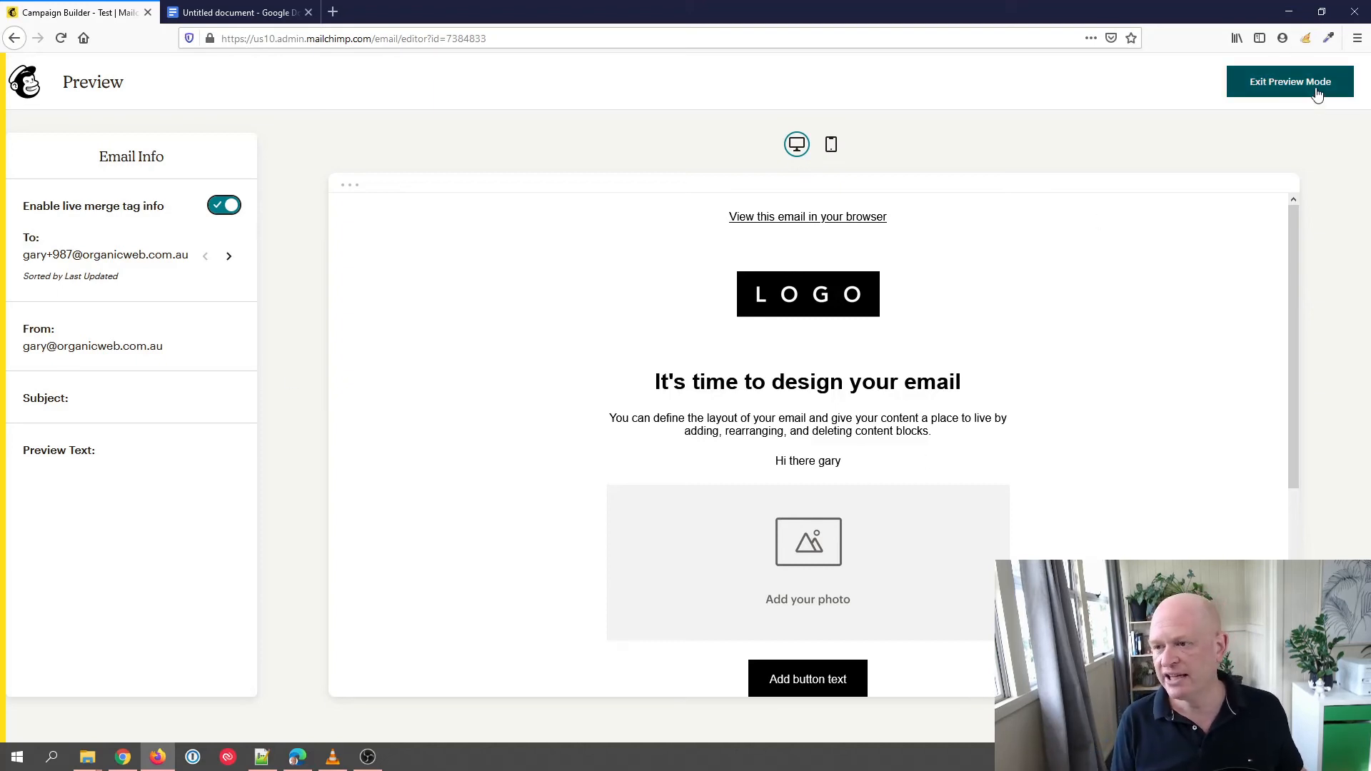
Change the greeting's tag to *|TITLE:FNAME|* and view the Google Docs reference.
left_click(1289, 82)
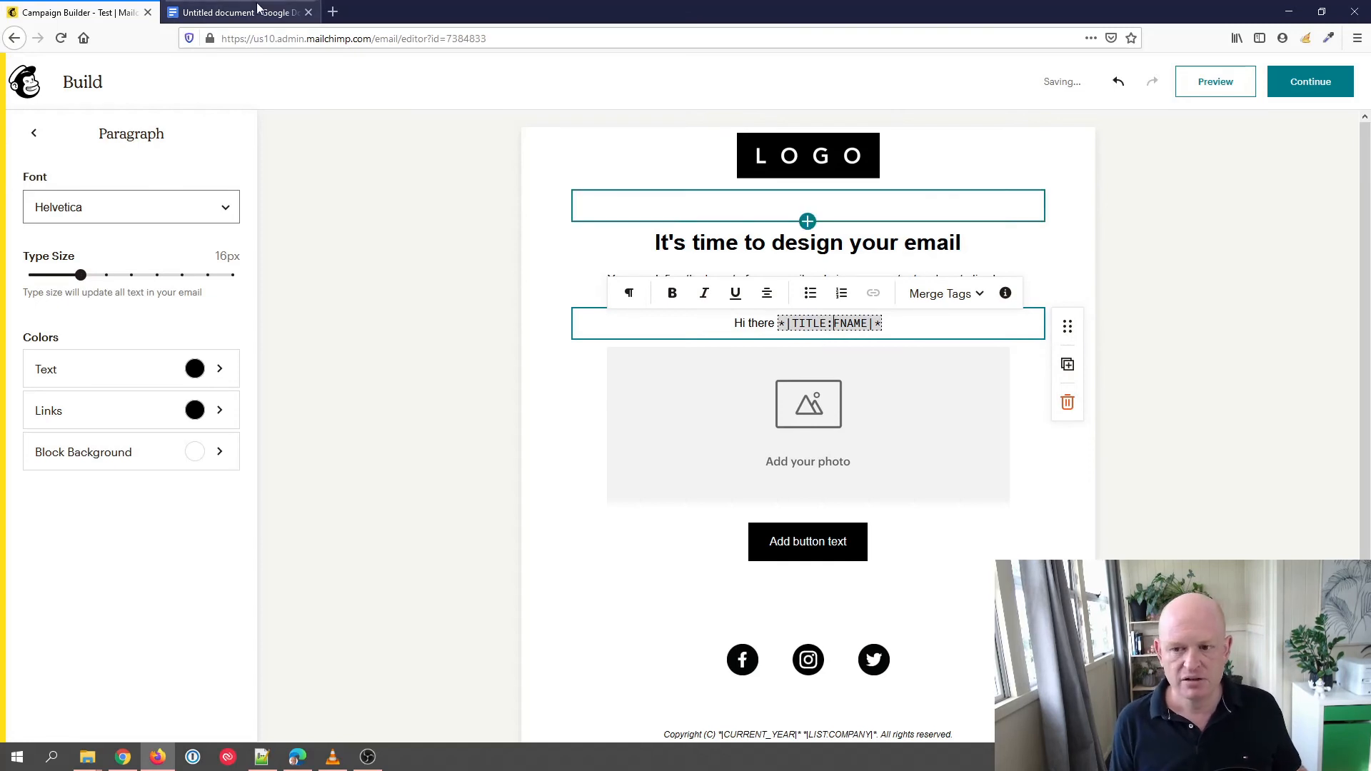
left_click(236, 11)
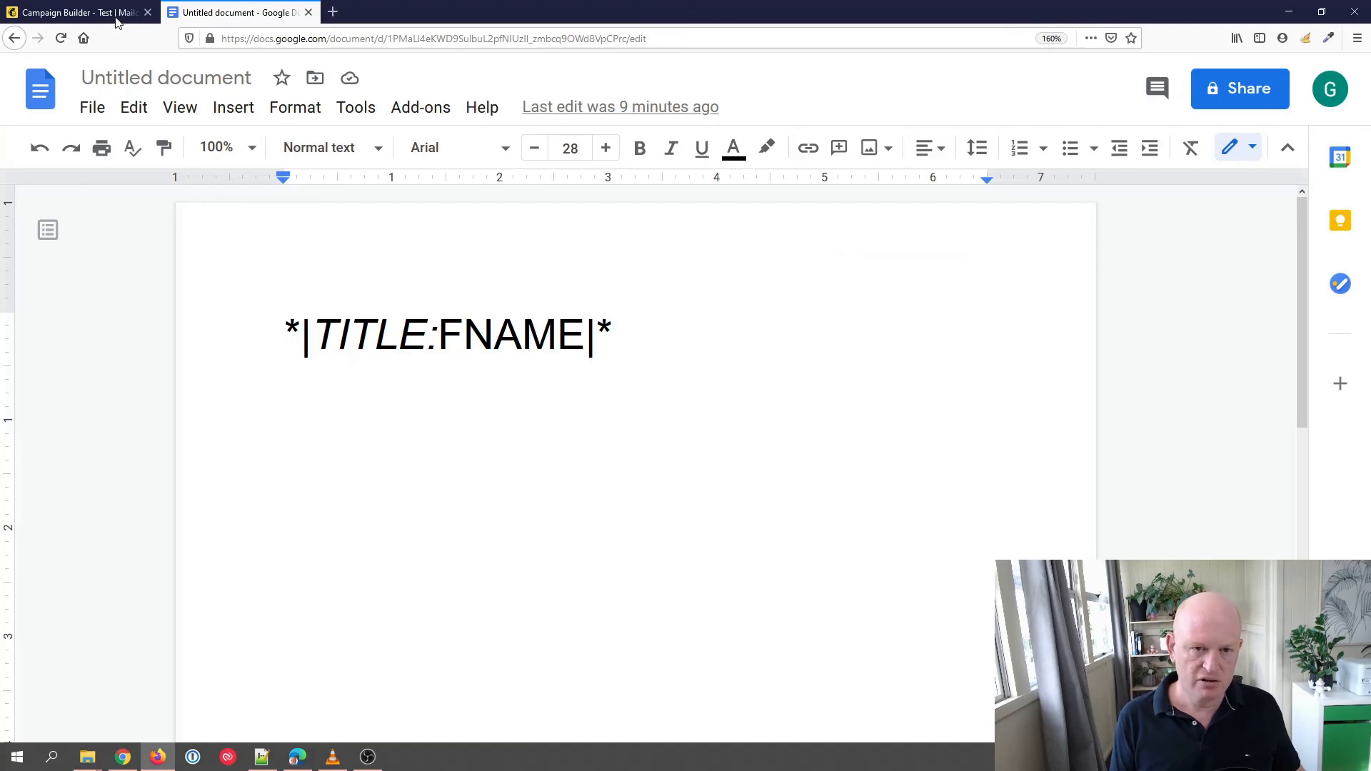
Preview live subscriber data and step through recipients showing Gary, Dan and Jane.
left_click(75, 12)
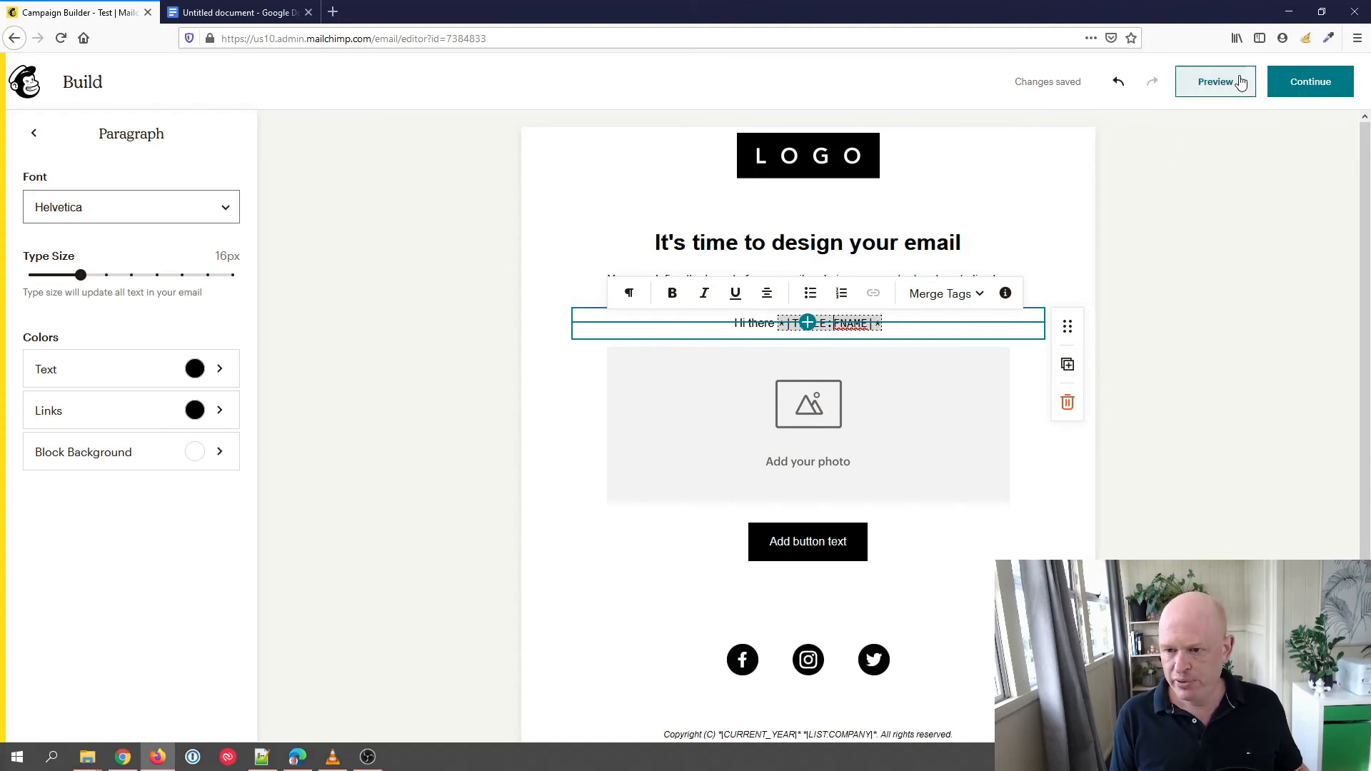
left_click(1214, 81)
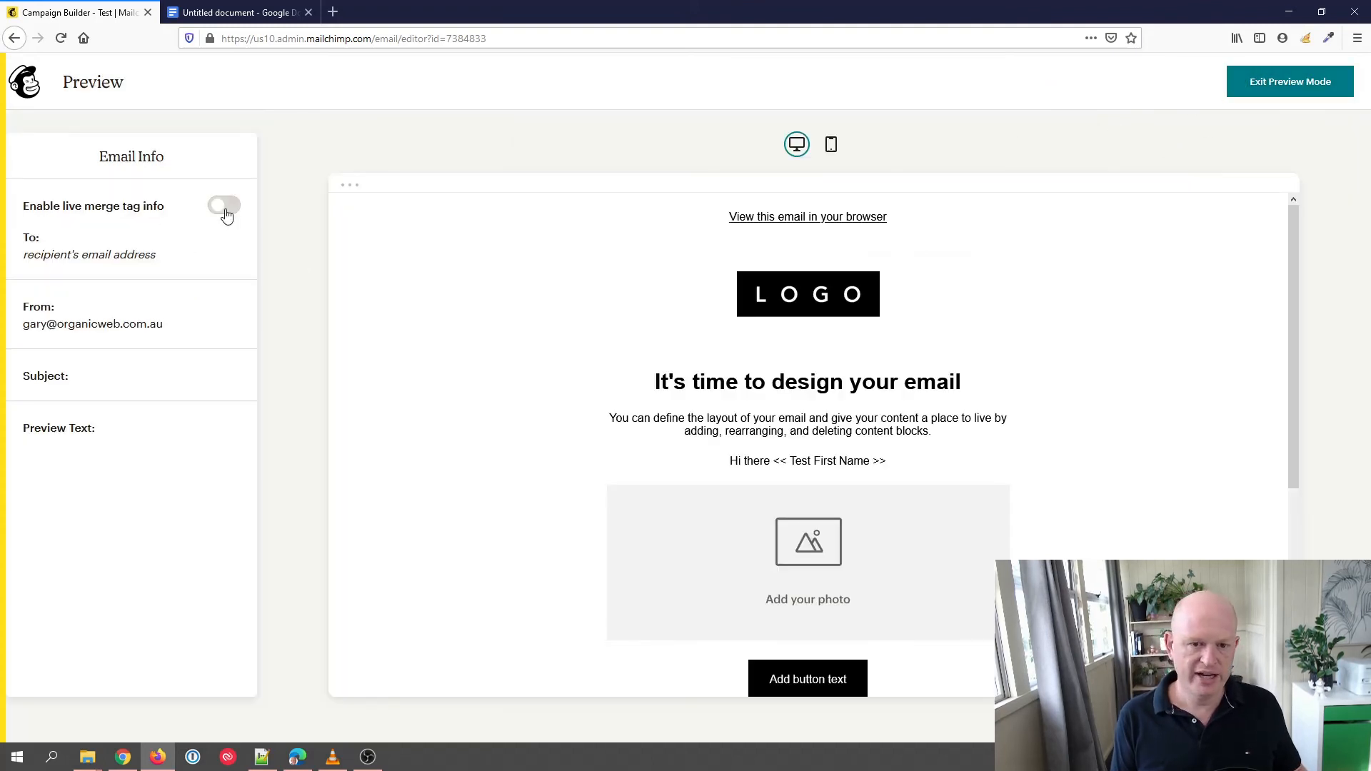
left_click(224, 206)
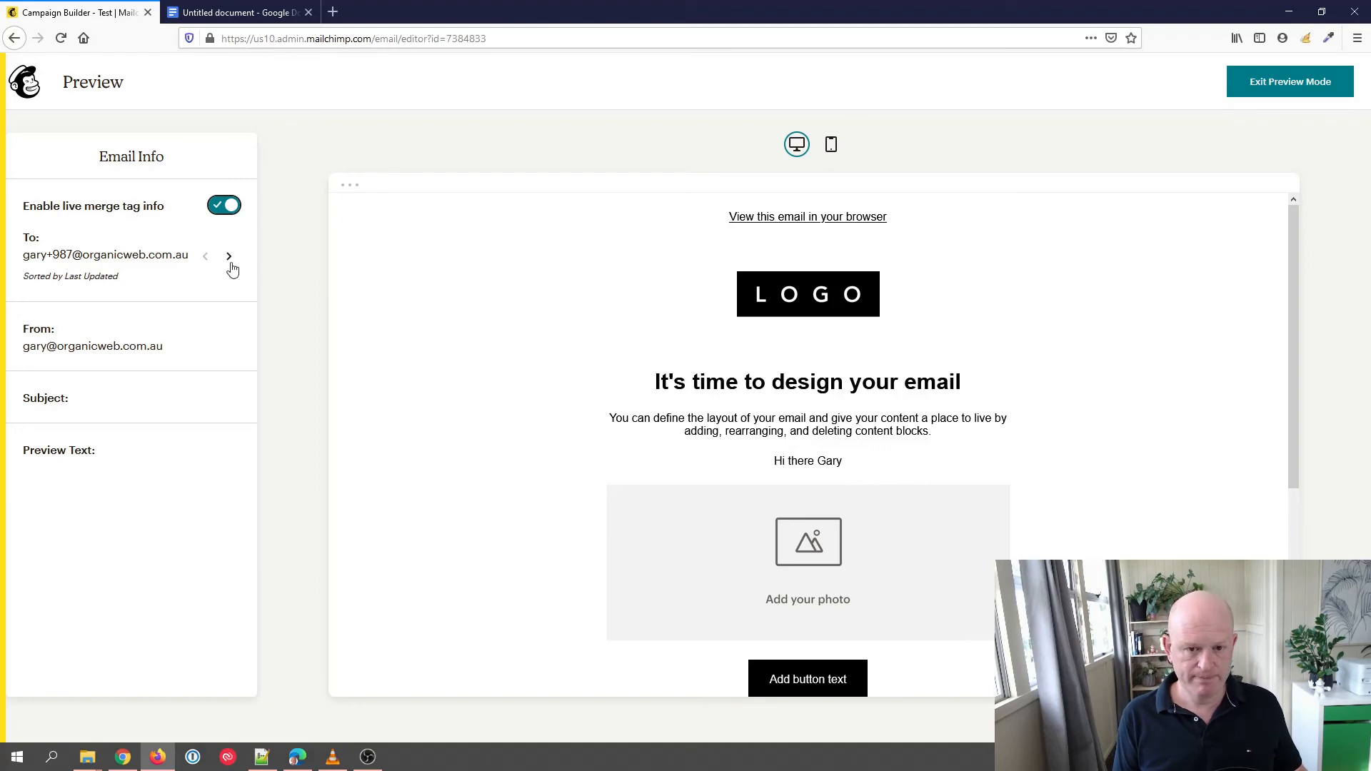
left_click(228, 255)
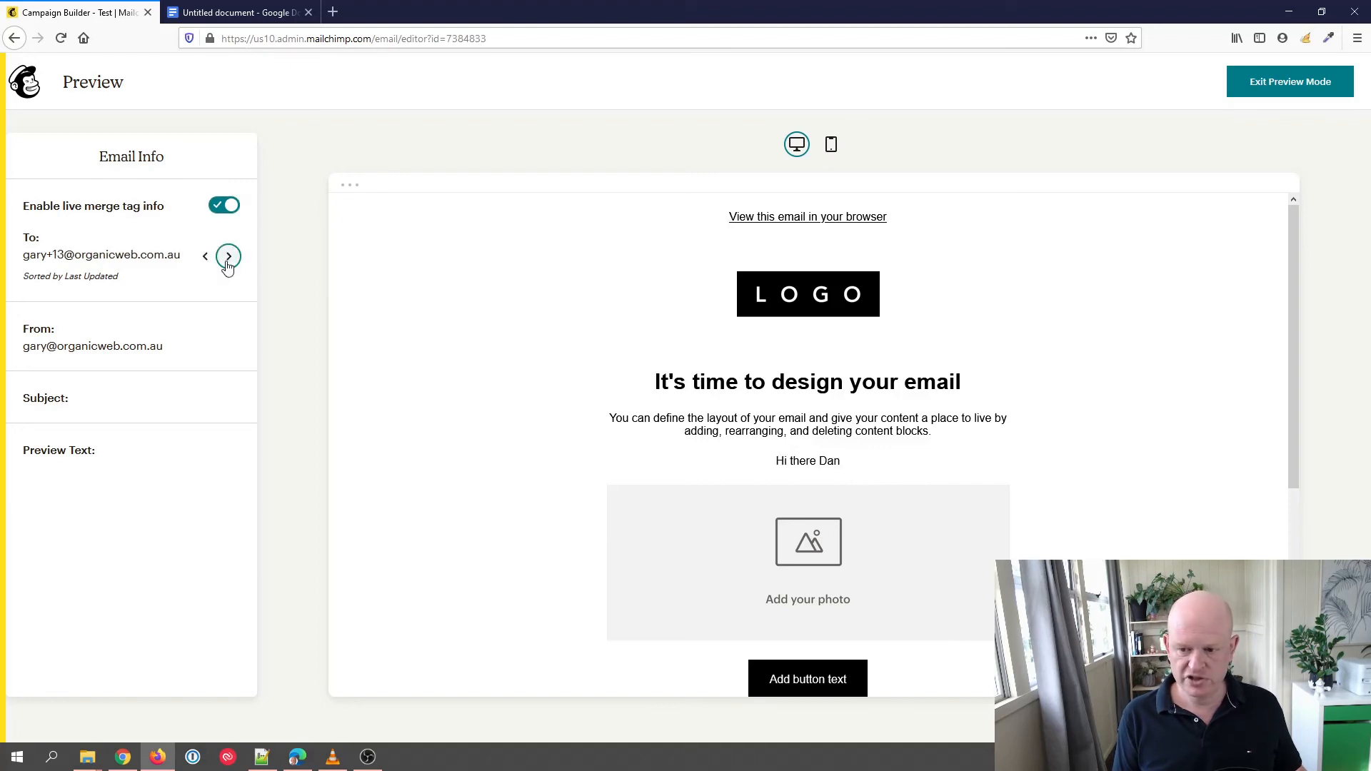
left_click(229, 256)
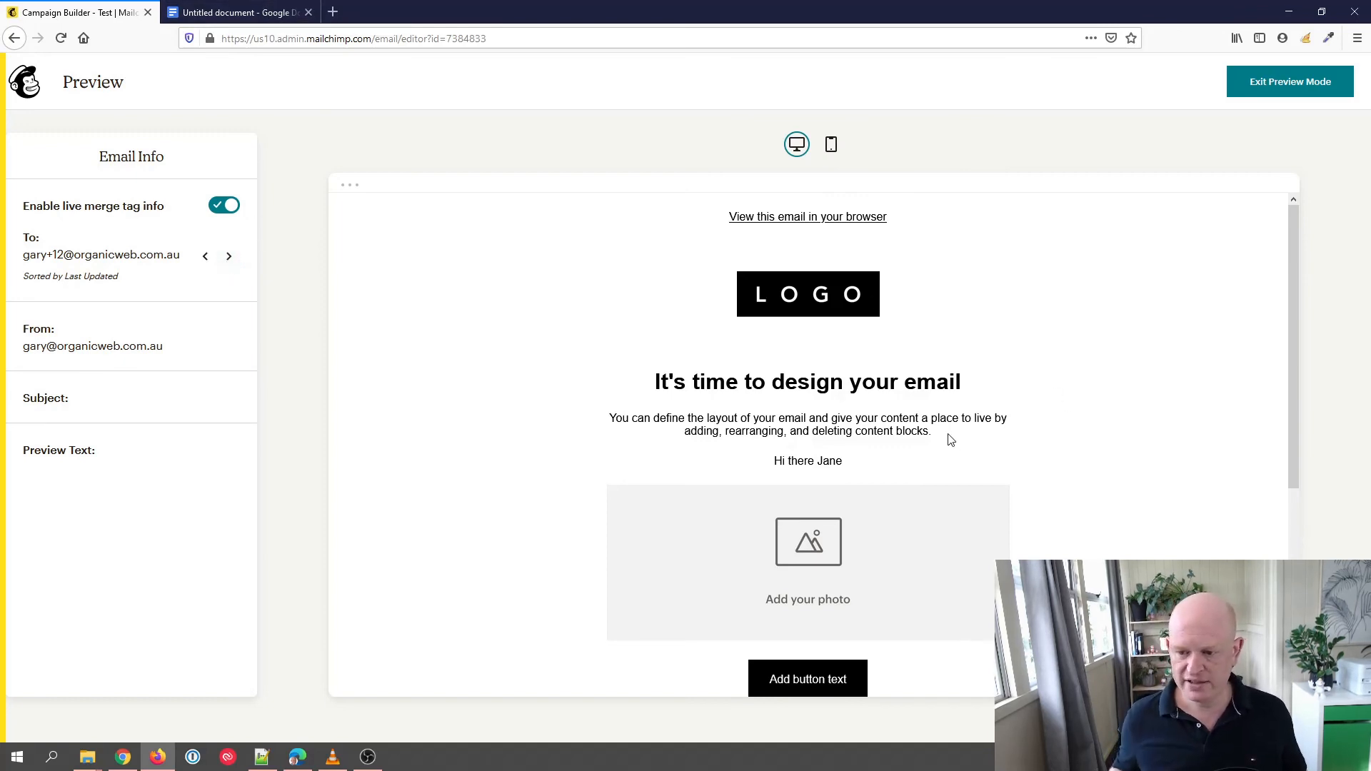
mouse_move(808, 456)
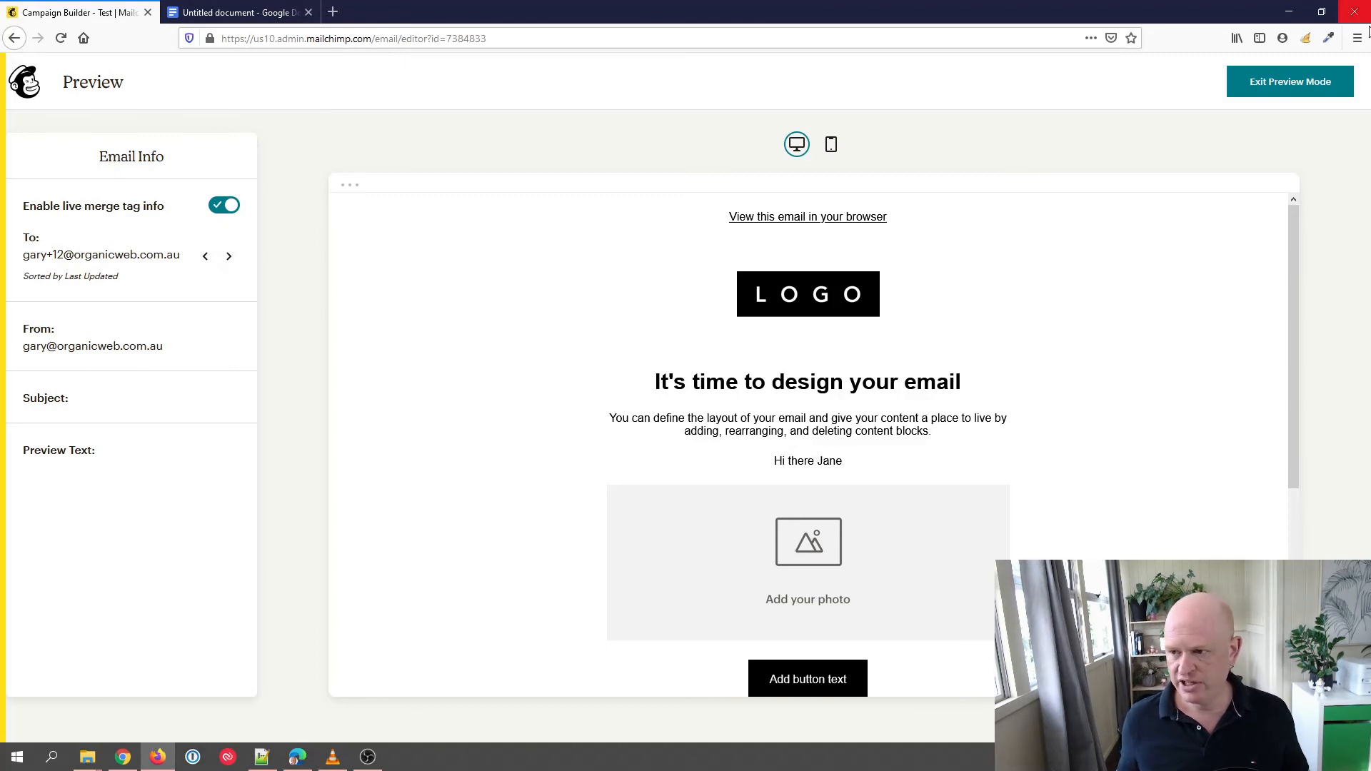
left_click(1289, 82)
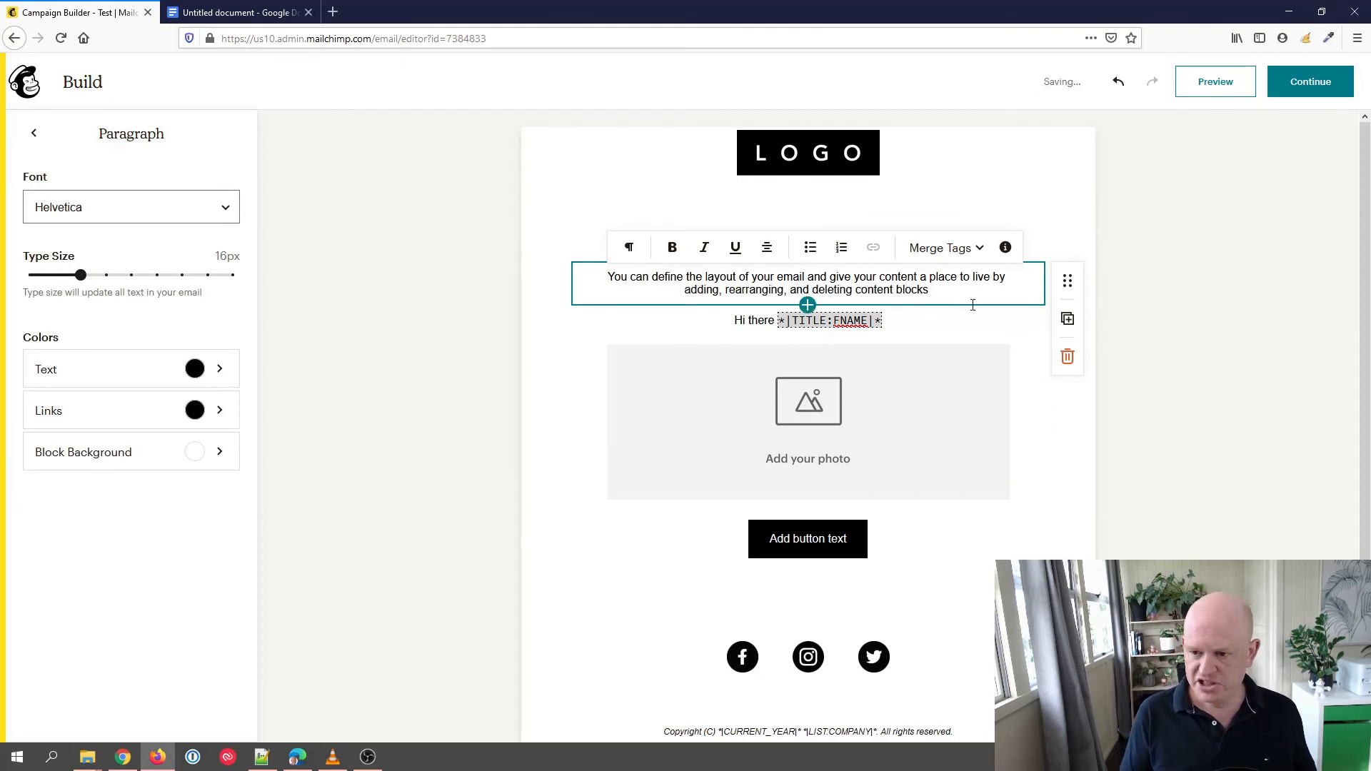
Append the First Name merge tag after the intro paragraph's closing sentence.
left_click(943, 248)
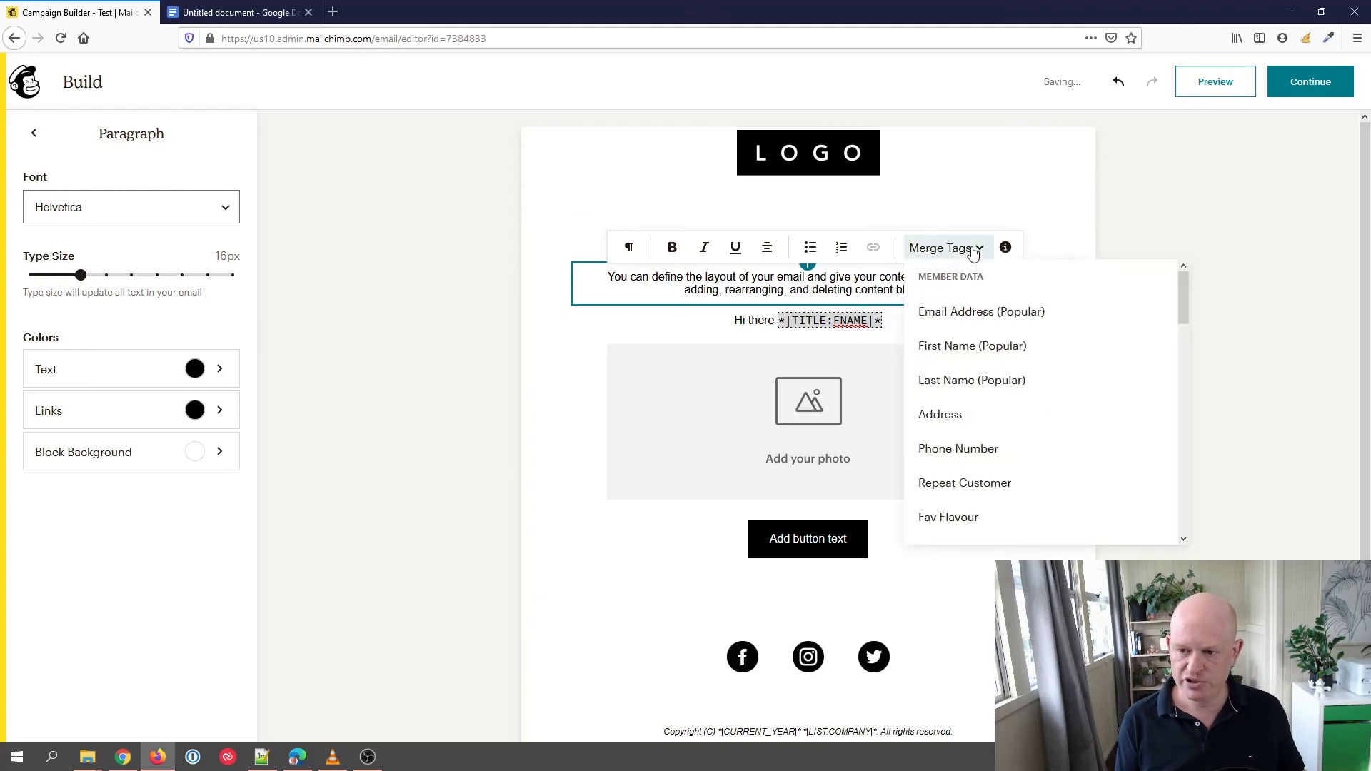
left_click(971, 345)
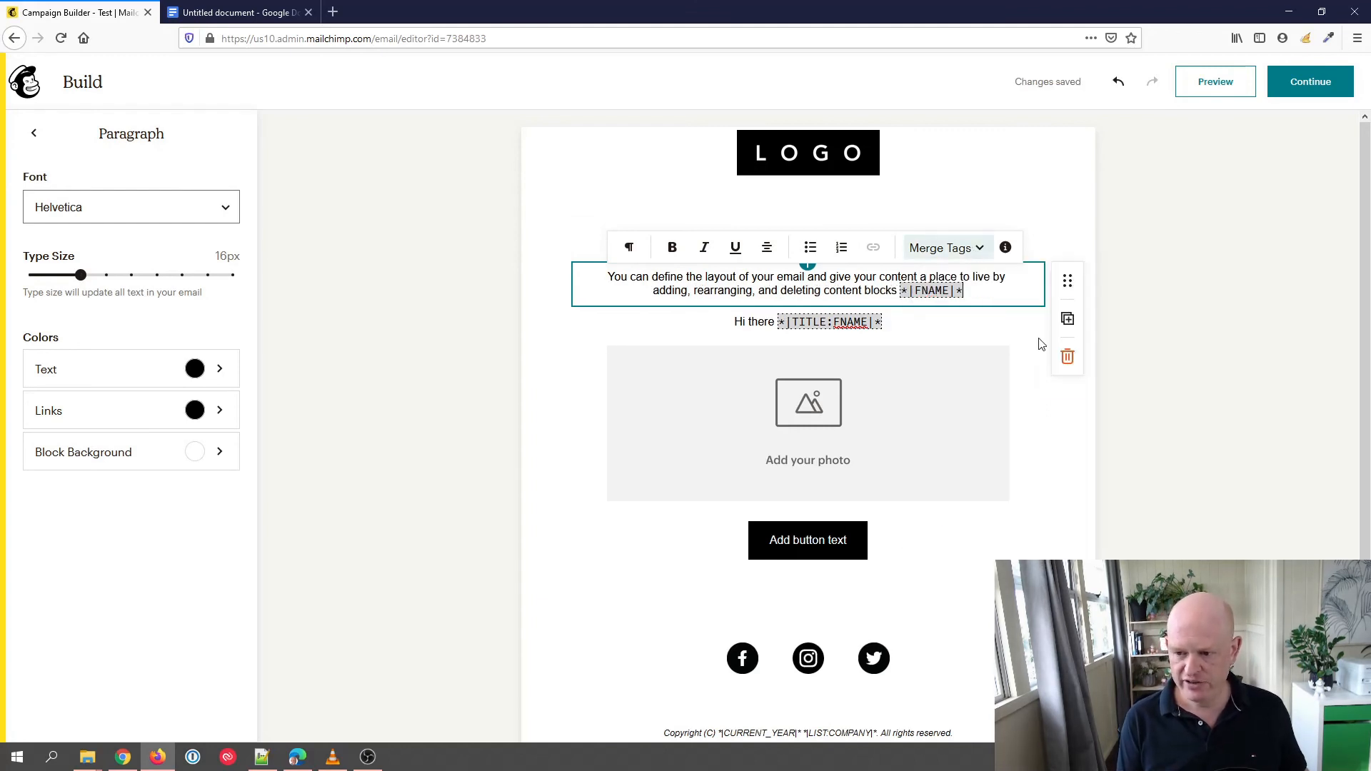